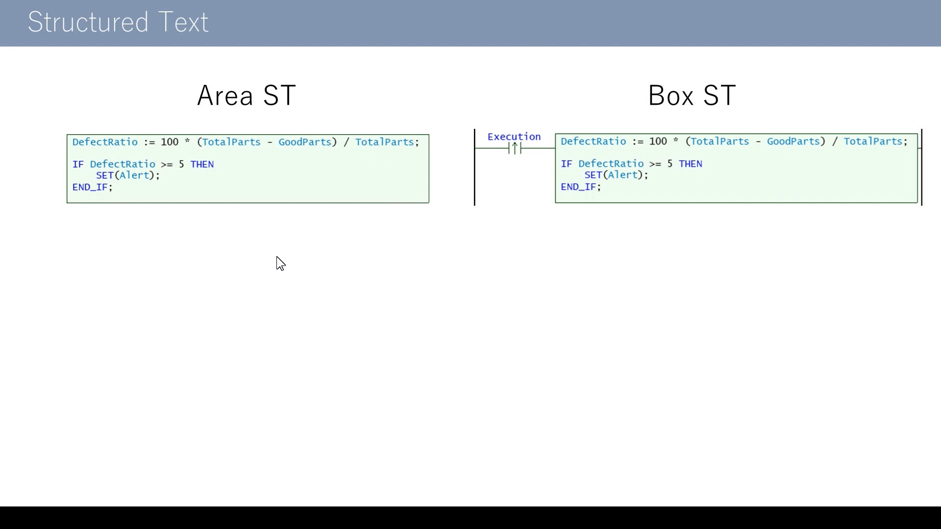
{"action": "mouse_move", "coordinate": [259, 236]}
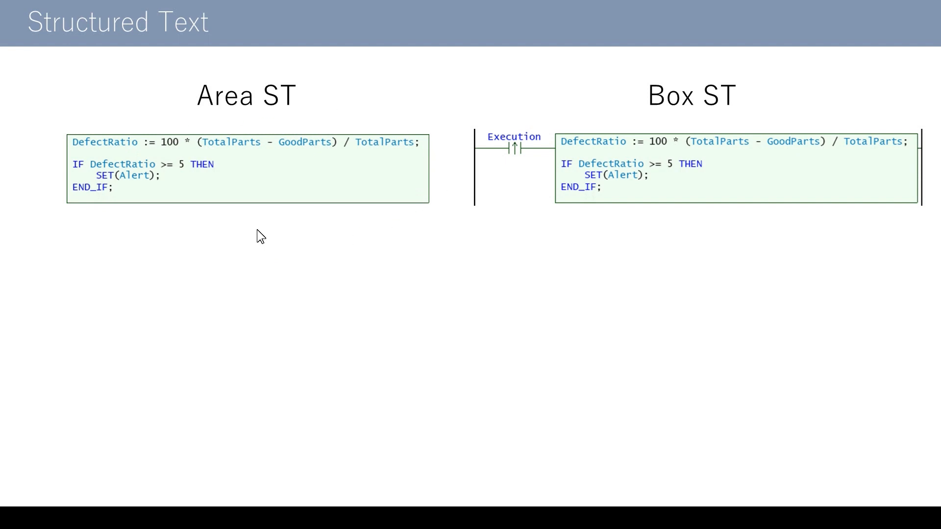
{"action": "mouse_move", "coordinate": [280, 238]}
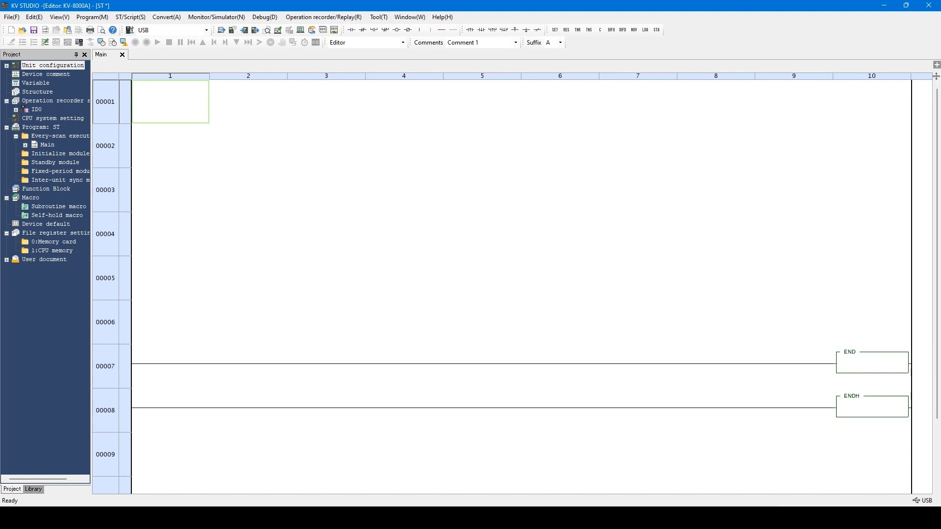
{"action": "mouse_move", "coordinate": [200, 132]}
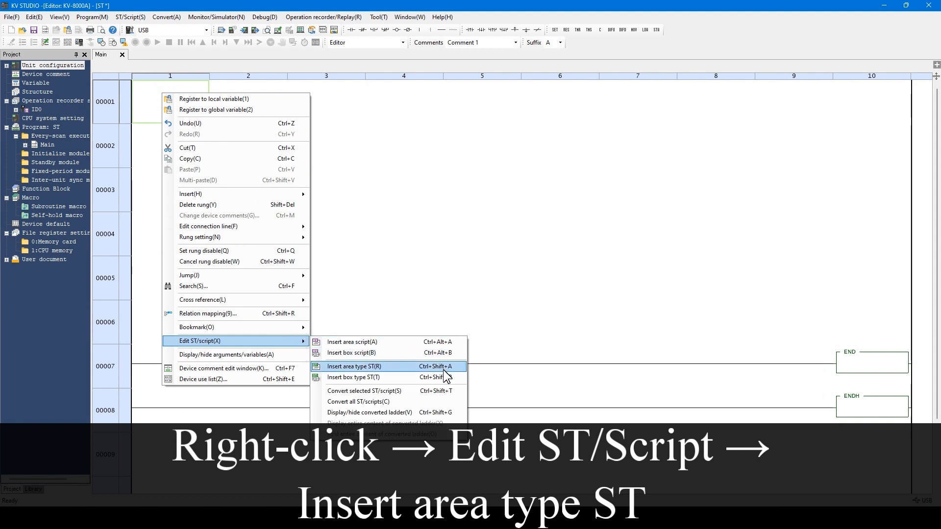
{"action": "mouse_move", "coordinate": [456, 372]}
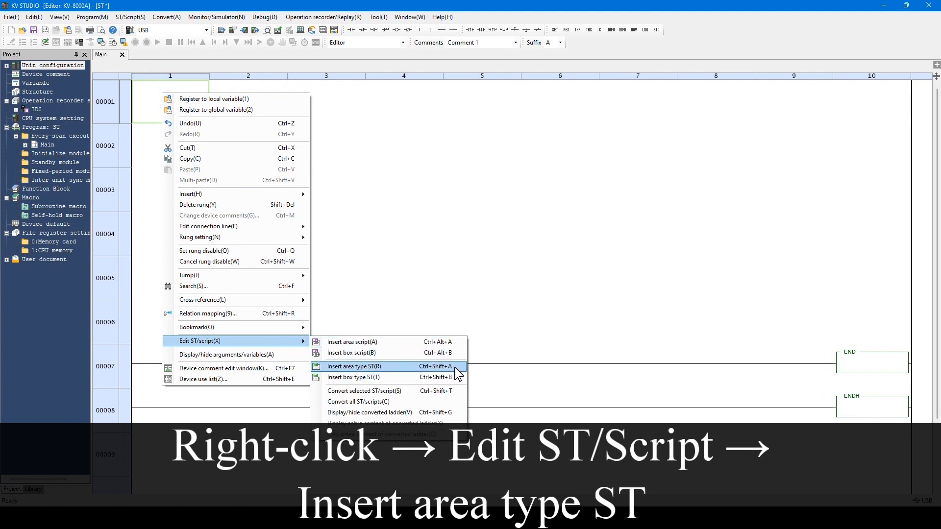
{"action": "mouse_move", "coordinate": [422, 377]}
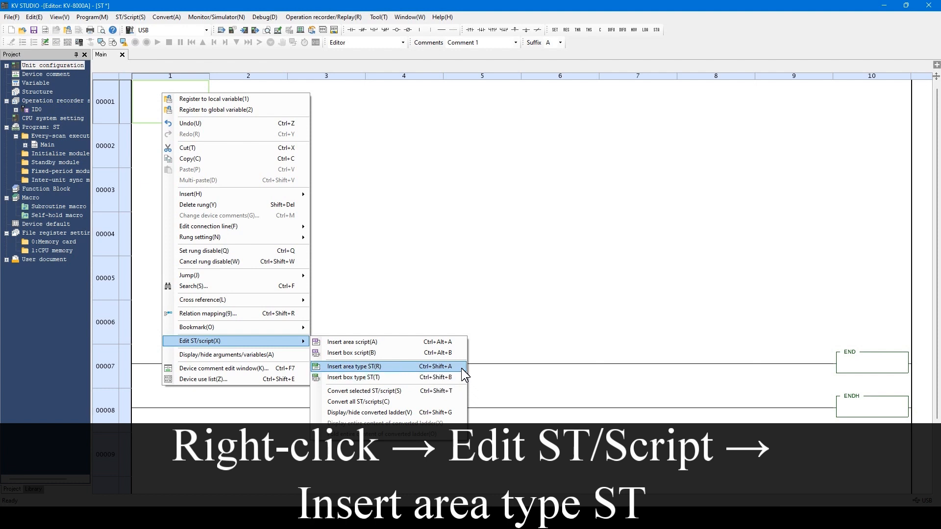
Insert an empty area-type ST block on rung 1 of the Main ladder
{"action": "left_click", "coordinate": [354, 366]}
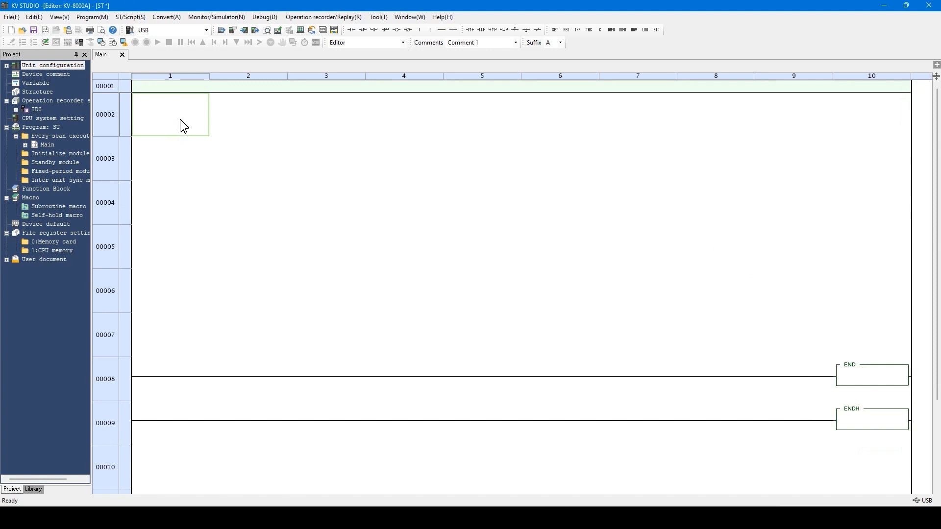
{"action": "mouse_move", "coordinate": [869, 96]}
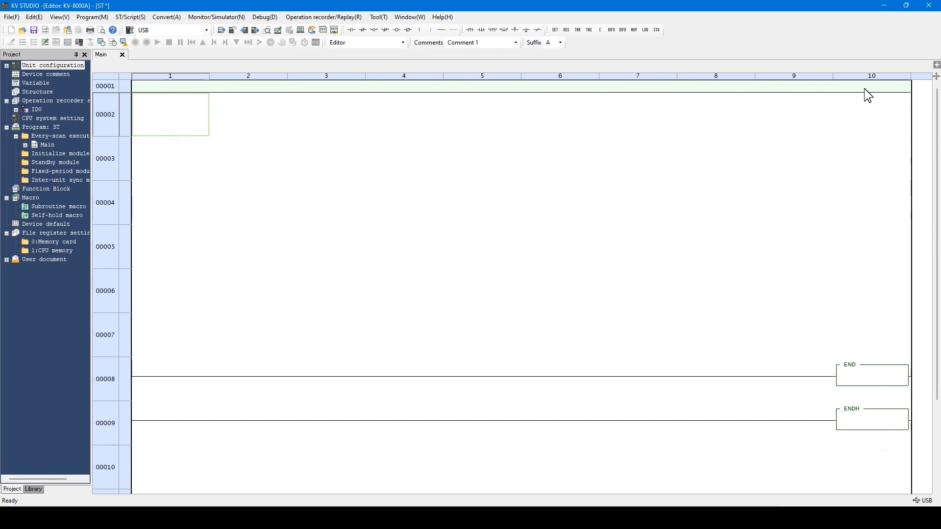
{"action": "mouse_move", "coordinate": [187, 130]}
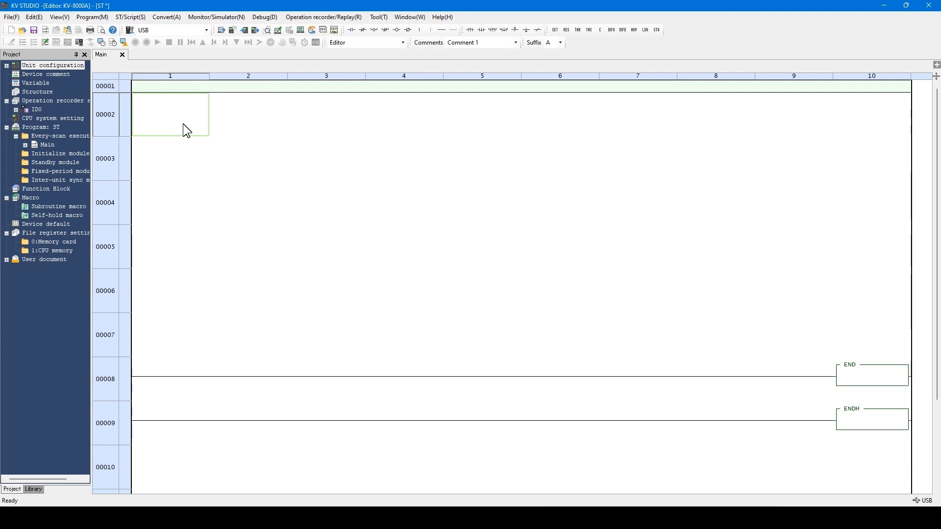
Insert a box-type ST block on rung 2, below the area ST block
{"action": "right_click", "coordinate": [186, 131]}
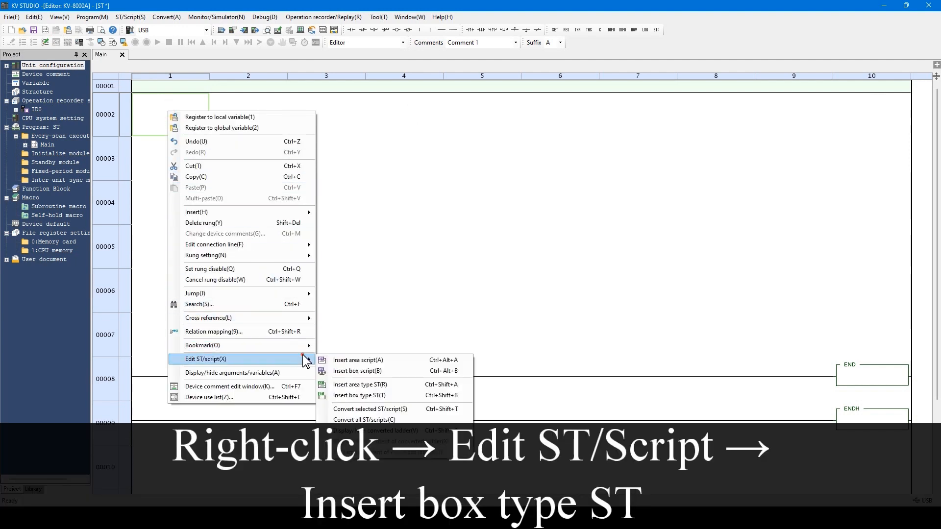
{"action": "left_click", "coordinate": [360, 395]}
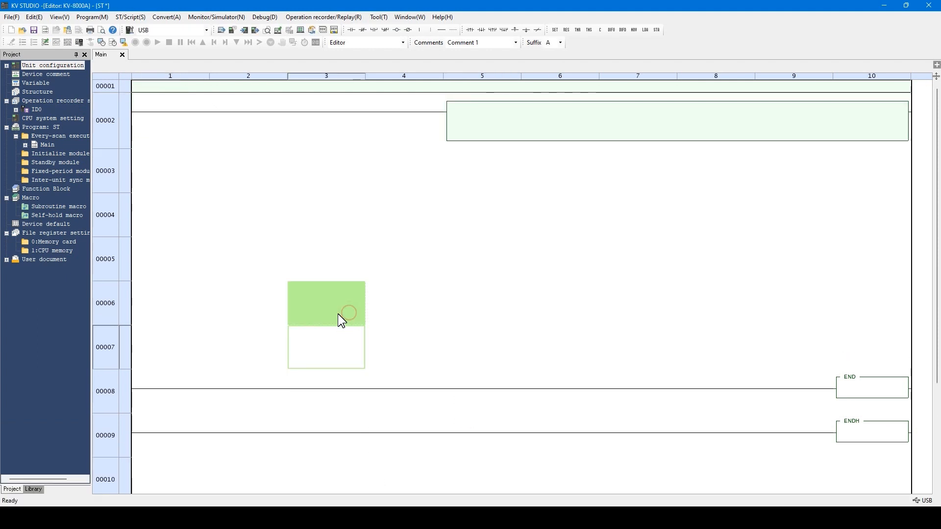
{"action": "mouse_move", "coordinate": [864, 142]}
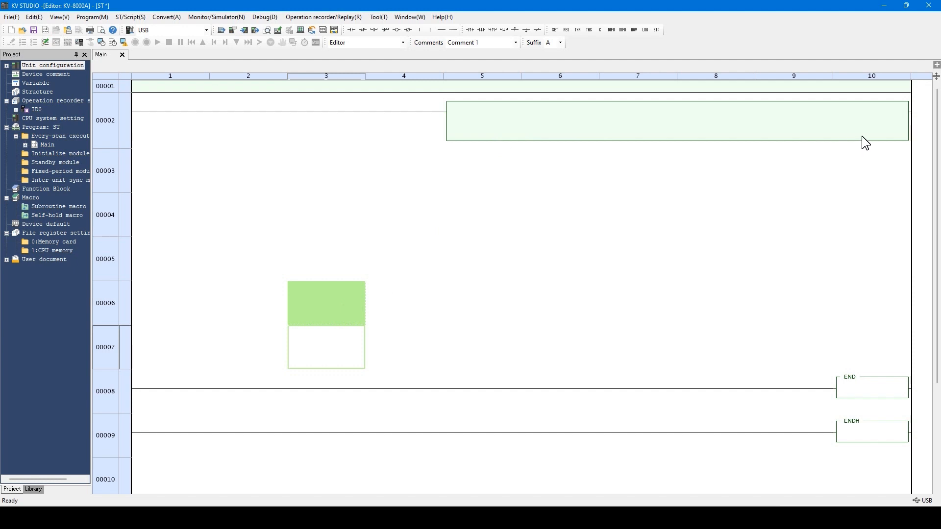
{"action": "mouse_move", "coordinate": [259, 123]}
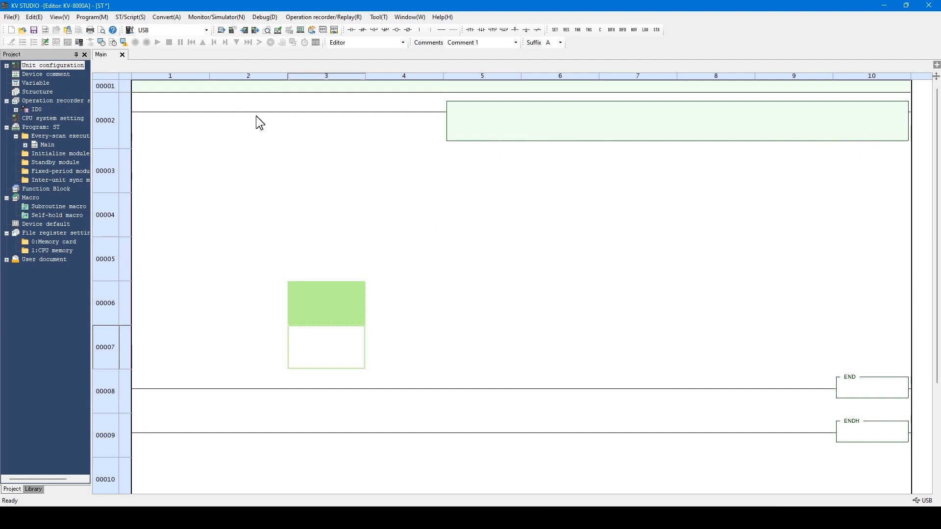
{"action": "mouse_move", "coordinate": [286, 168]}
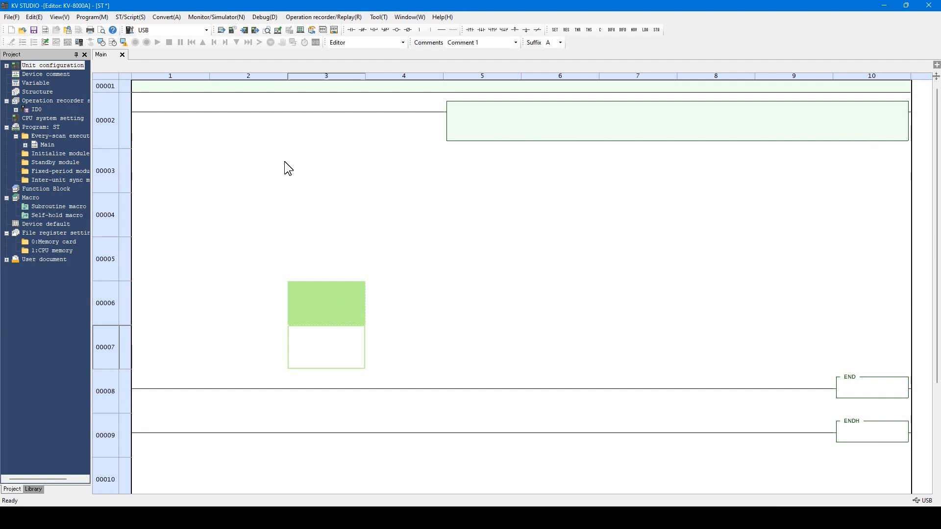
{"action": "mouse_move", "coordinate": [558, 172]}
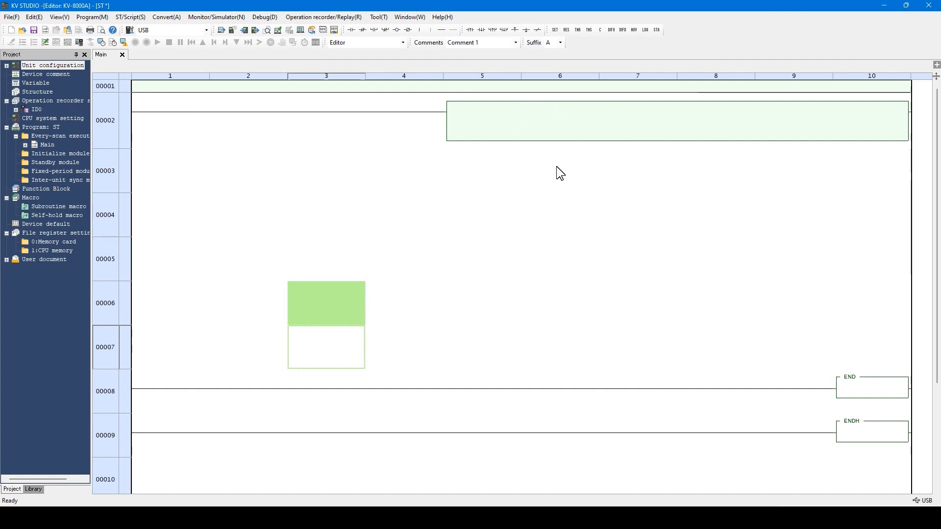
{"action": "mouse_move", "coordinate": [493, 166]}
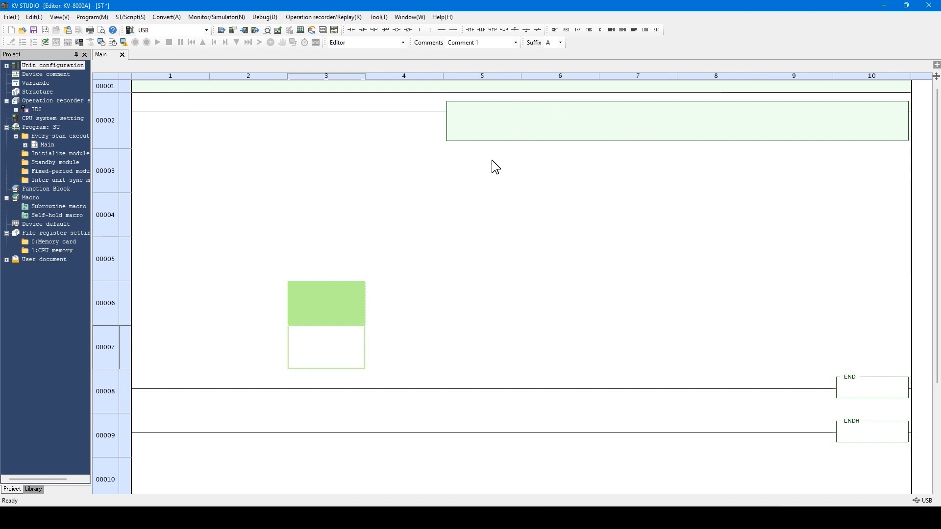
{"action": "mouse_move", "coordinate": [587, 222]}
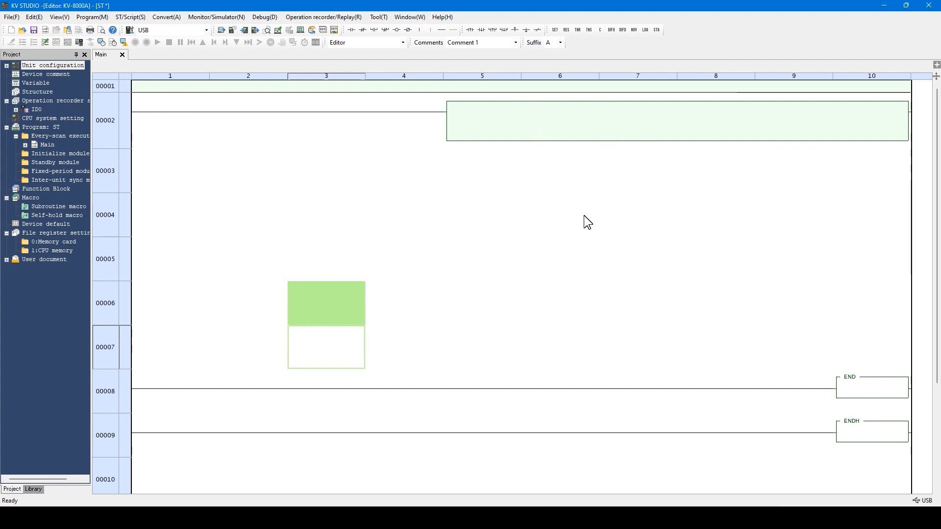
{"action": "mouse_move", "coordinate": [575, 171]}
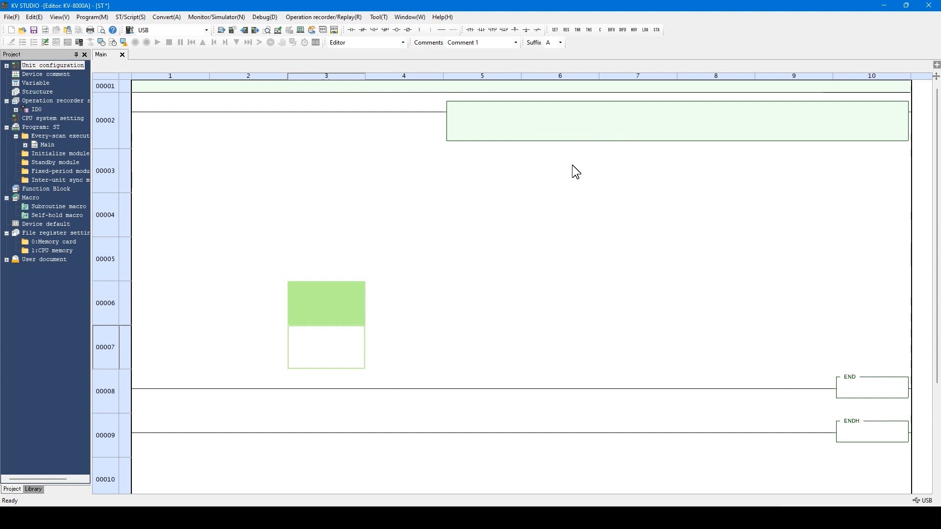
{"action": "mouse_move", "coordinate": [406, 101]}
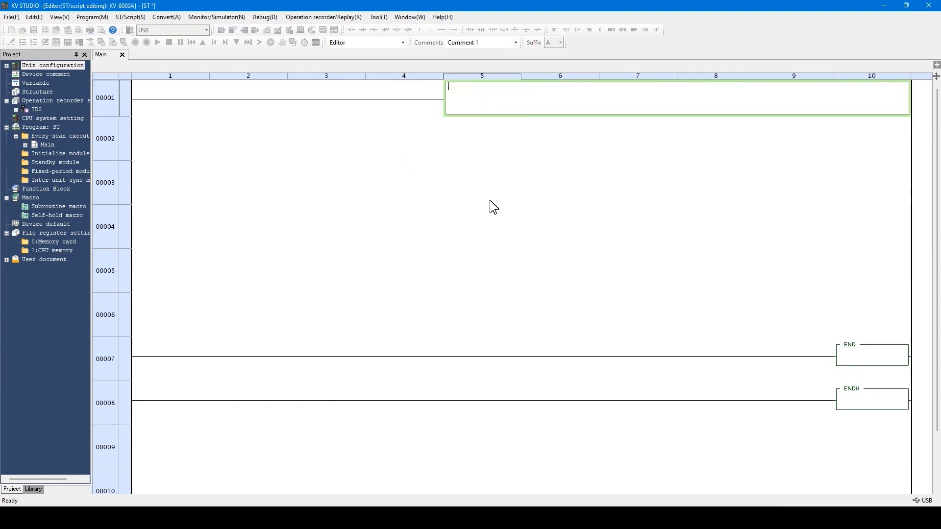
{"action": "mouse_move", "coordinate": [602, 282]}
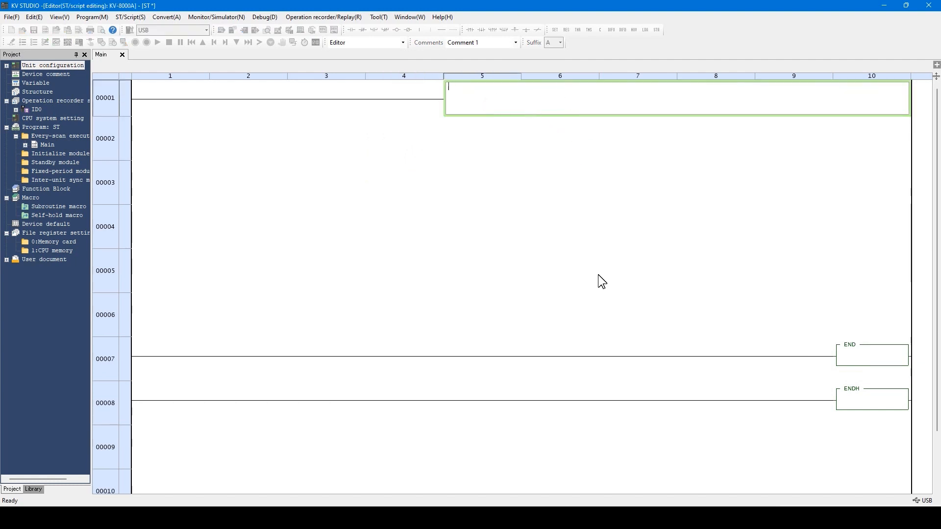
{"action": "mouse_move", "coordinate": [664, 448]}
{"action": "type", "text": "DefectRatio :="}
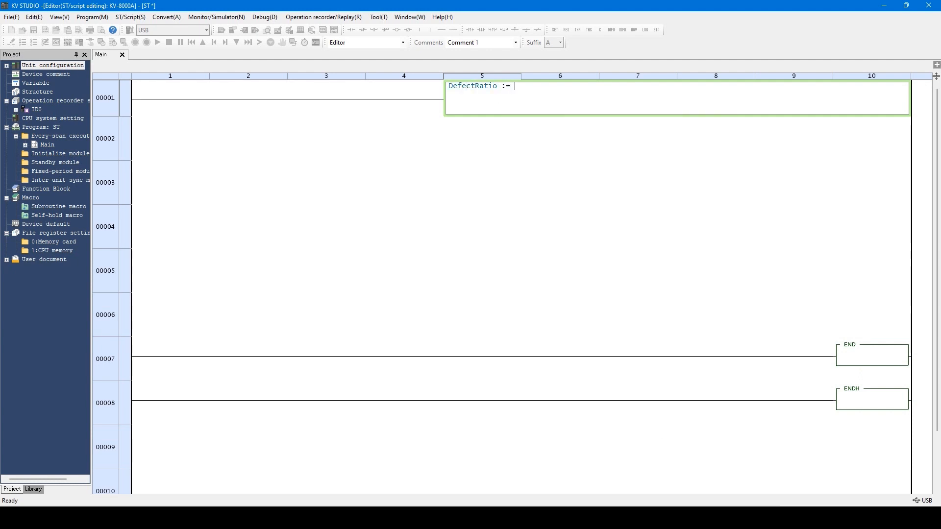
Type DefectRatio := 100 * (TotalParts - GoodParts) / TotalParts; and begin a new line
{"action": "type", "text": "100"}
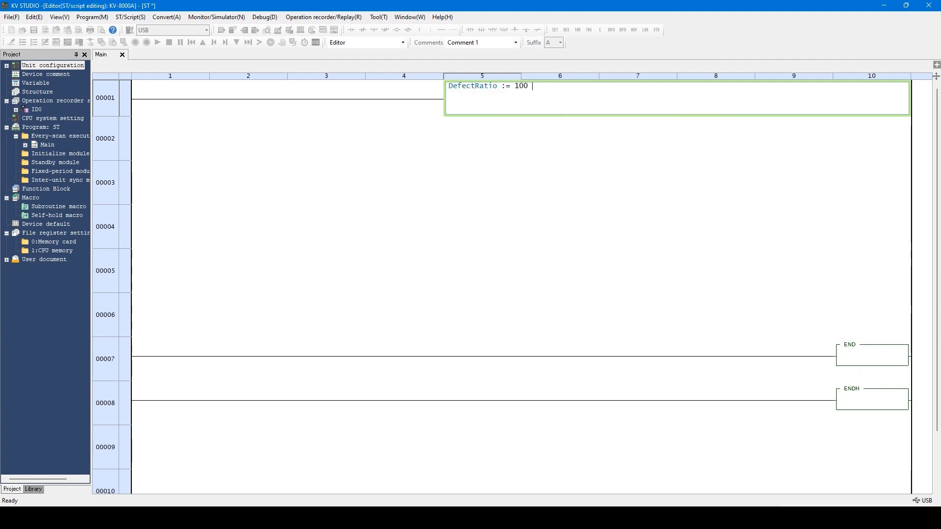
{"action": "type", "text": "* (TO"}
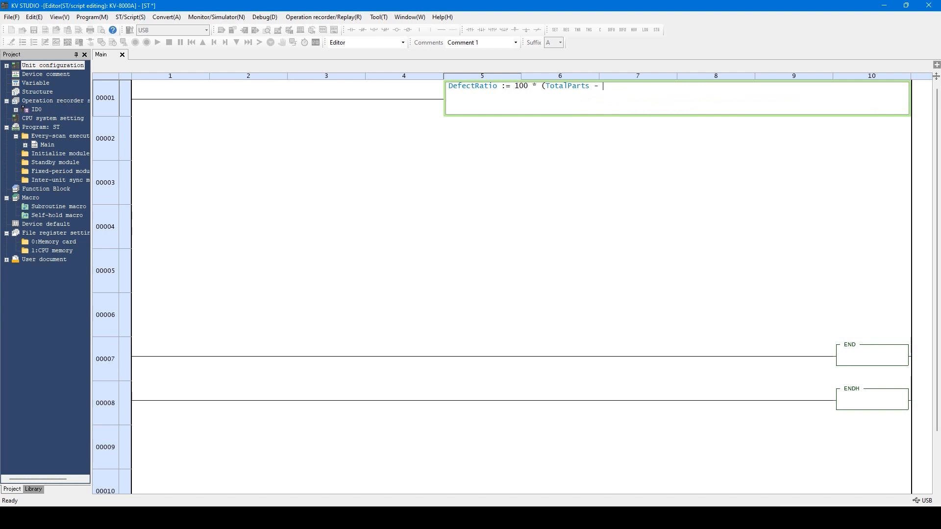
{"action": "type", "text": "GoodParts) / TotalParts;"}
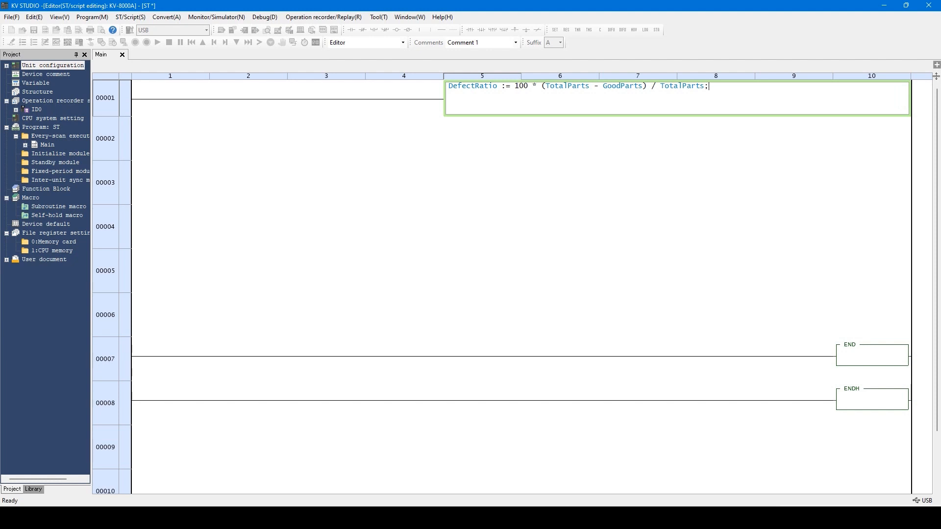
{"action": "key", "text": "Return"}
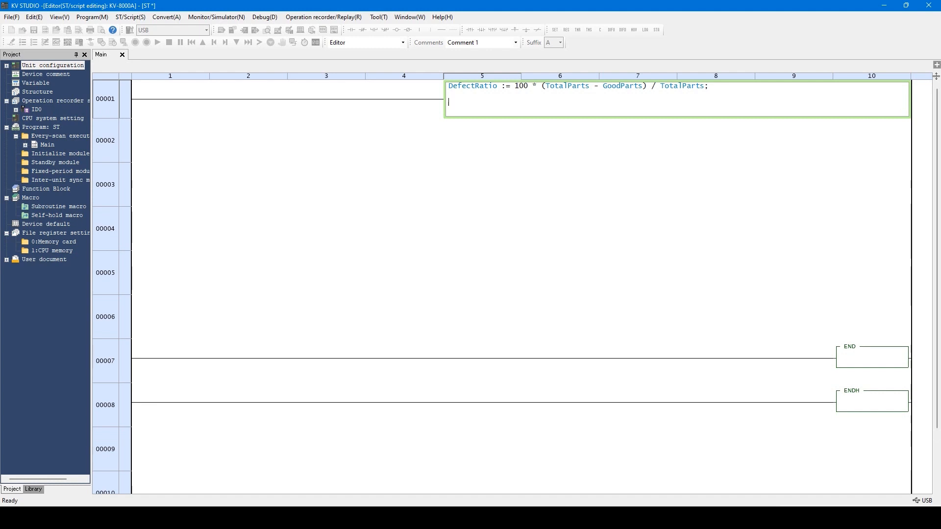
Write IF DefectRatio <= 2 THEN ResultString := 'Normal'; in the box ST
{"action": "type", "text": "IF"}
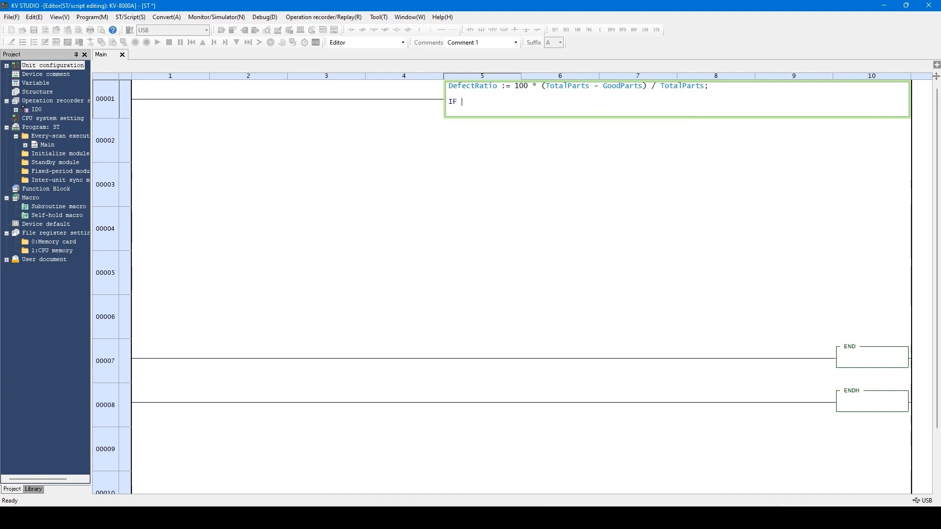
{"action": "type", "text": "DefectRatio <="}
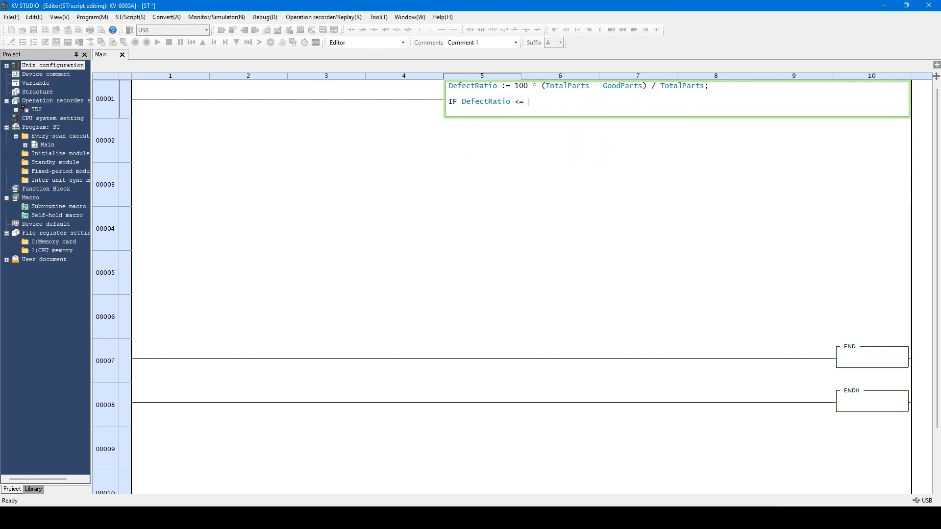
{"action": "type", "text": "2 THEN"}
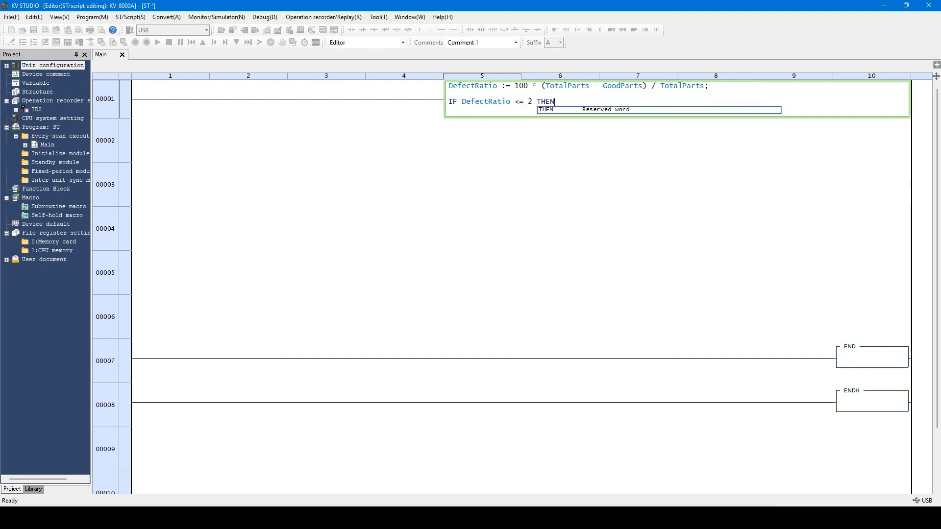
{"action": "type", "text": "ResultString"}
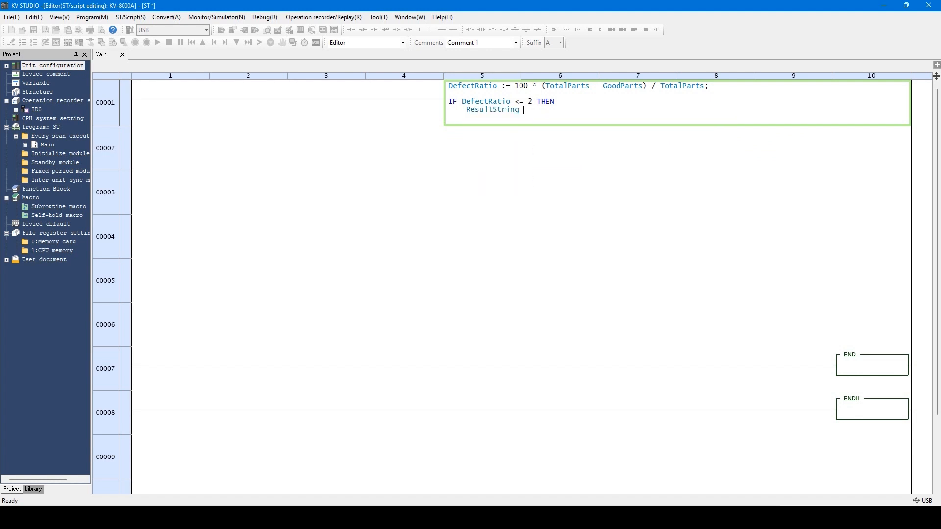
{"action": "type", "text": ":= '"}
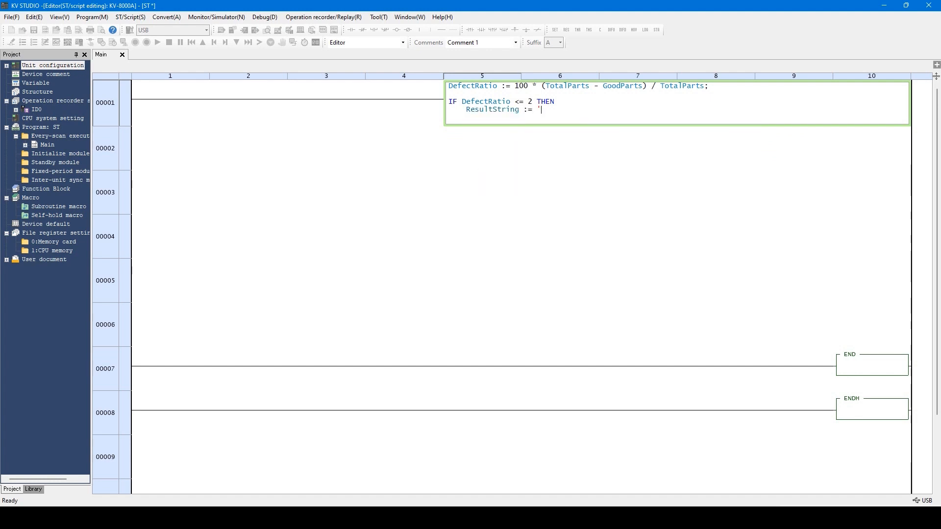
{"action": "type", "text": "Normal"}
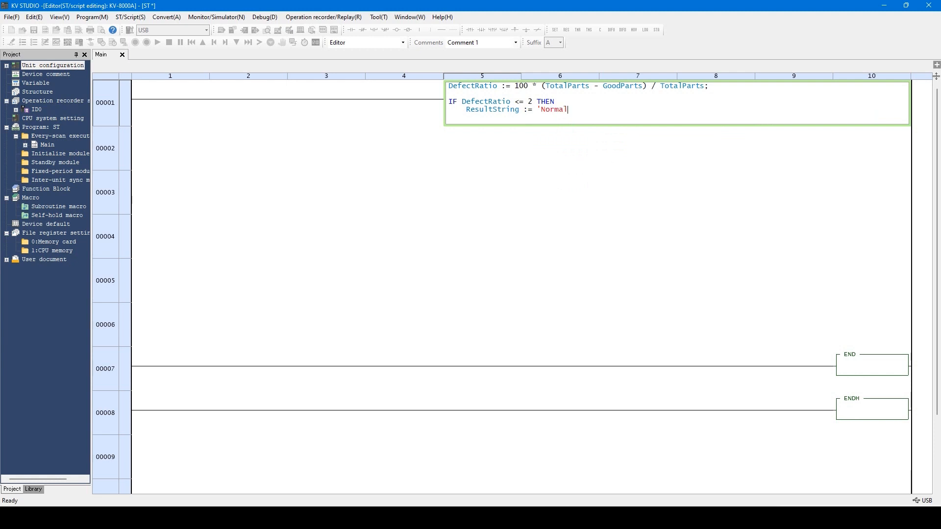
{"action": "type", "text": ";"}
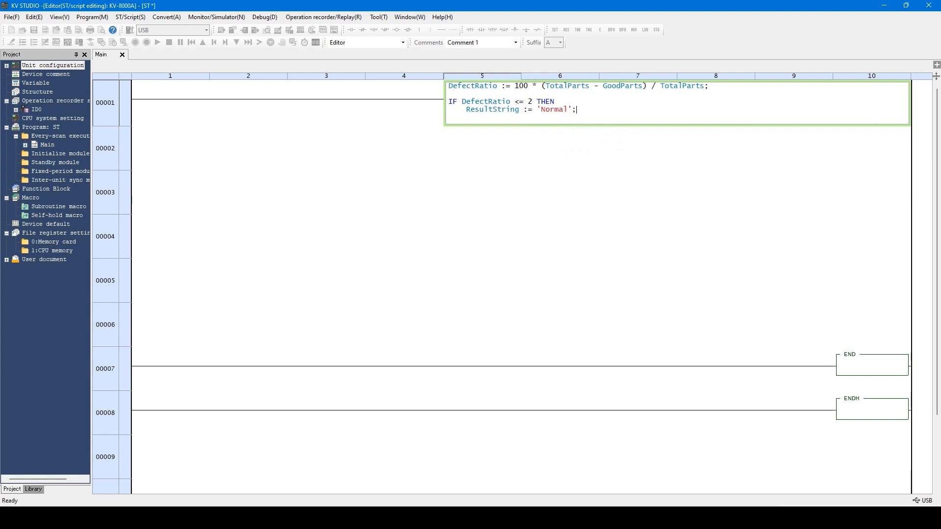
Add an ELSE branch setting ResultString := 'Alarm', closed with END_IF;
{"action": "type", "text": "ELSE"}
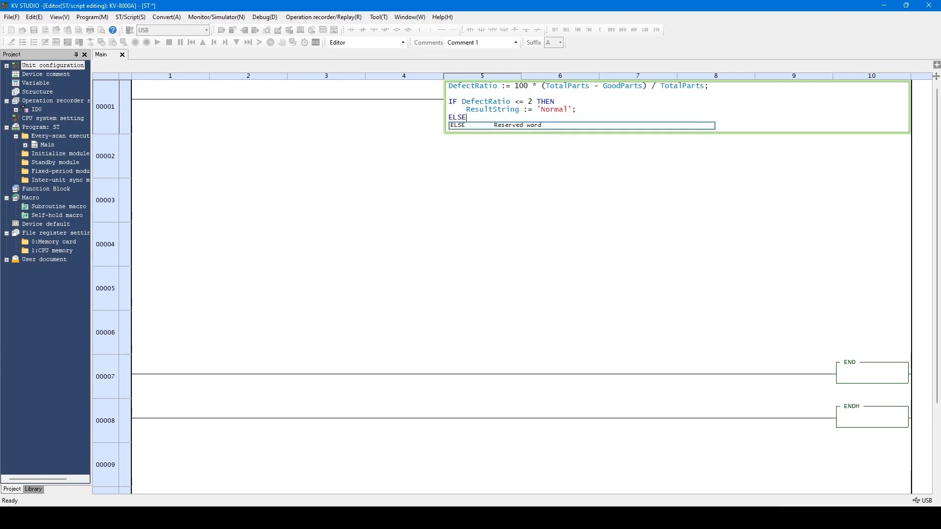
{"action": "key", "text": "Return"}
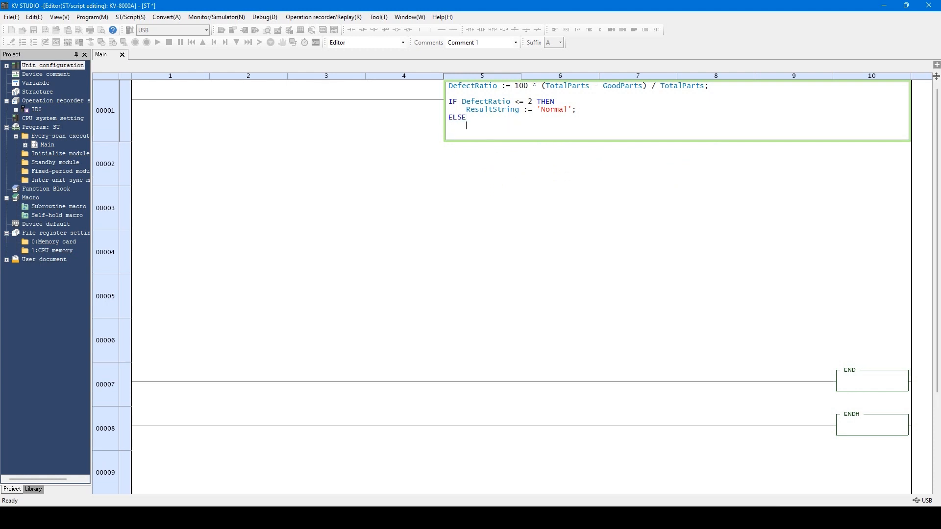
{"action": "type", "text": "ResultString :="}
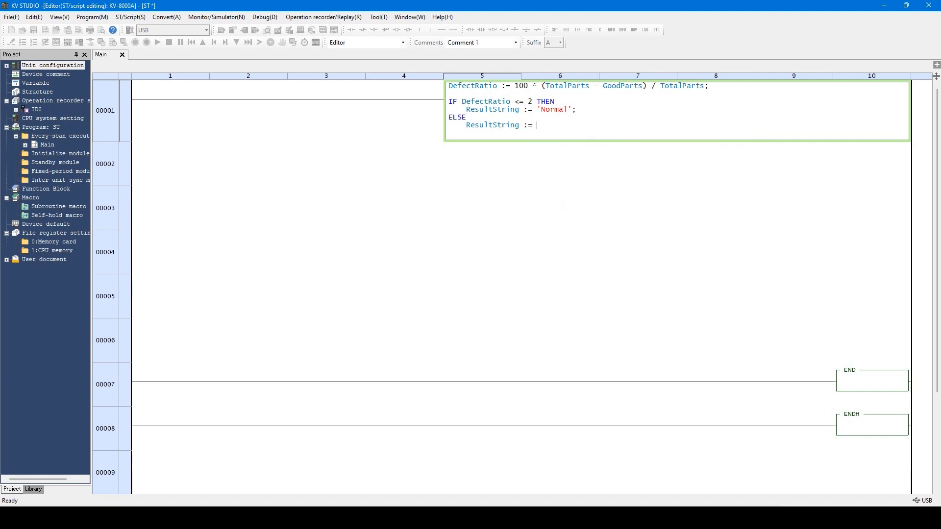
{"action": "type", "text": "'Al"}
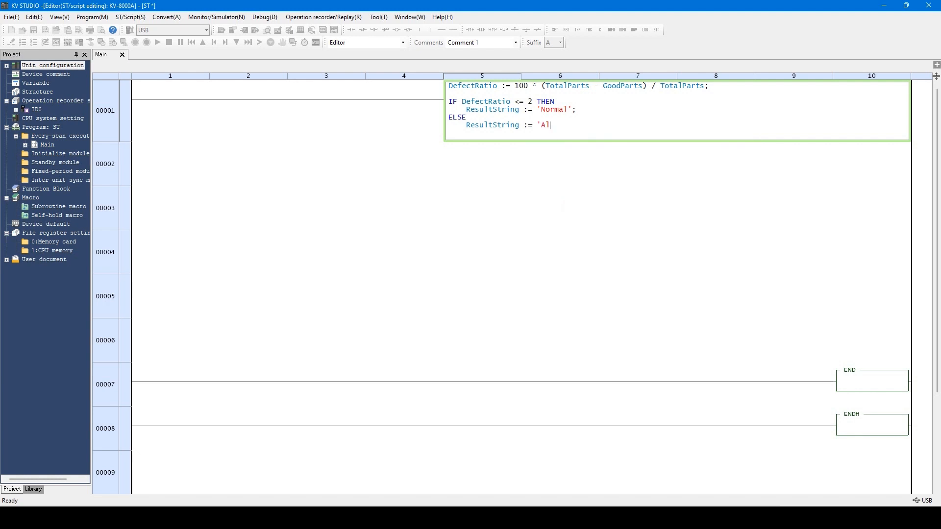
{"action": "type", "text": "arm';"}
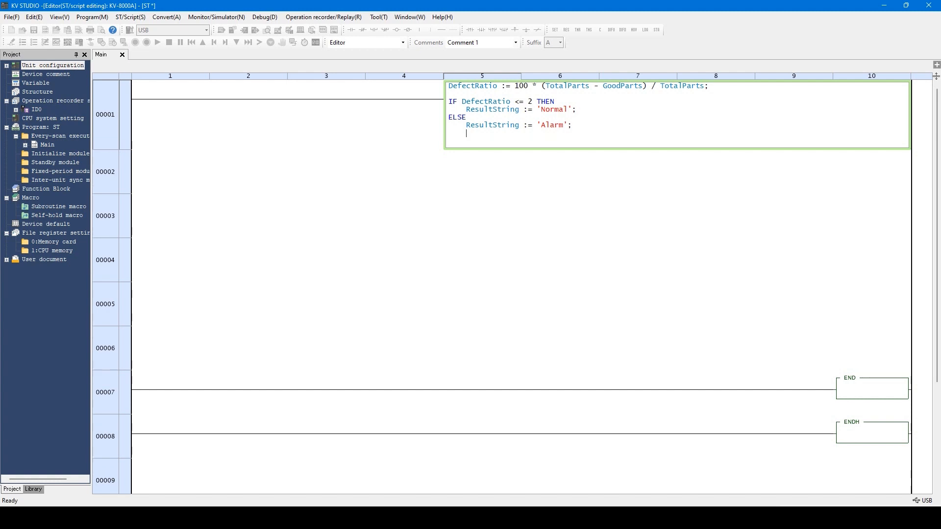
{"action": "type", "text": "END_IF;"}
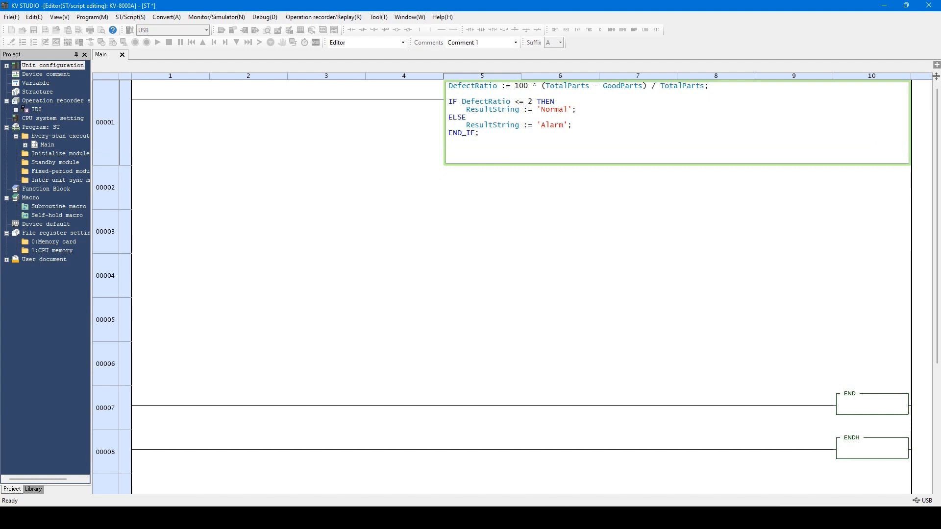
{"action": "type", "text": "DisplayString :="}
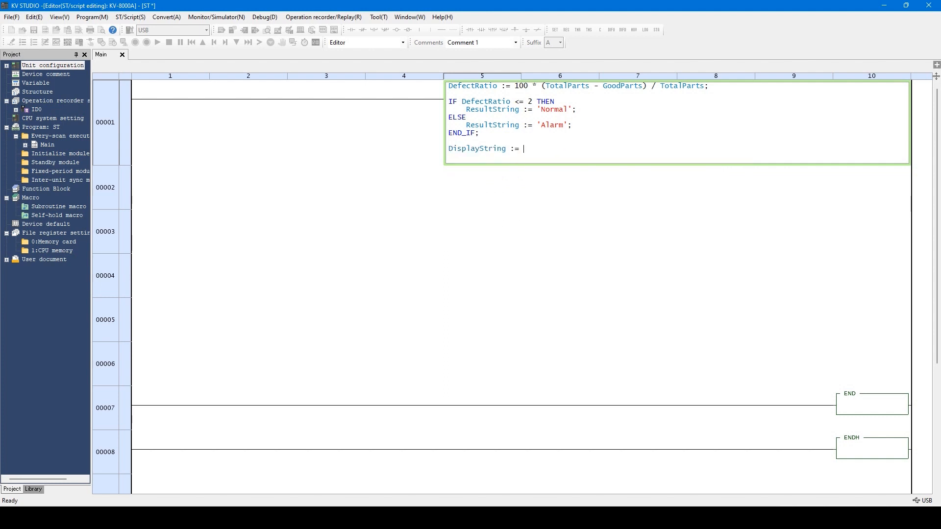
Complete DisplayString := ResultString + ':' + STR(DefectRatio); after END_IF
{"action": "type", "text": "ResultString"}
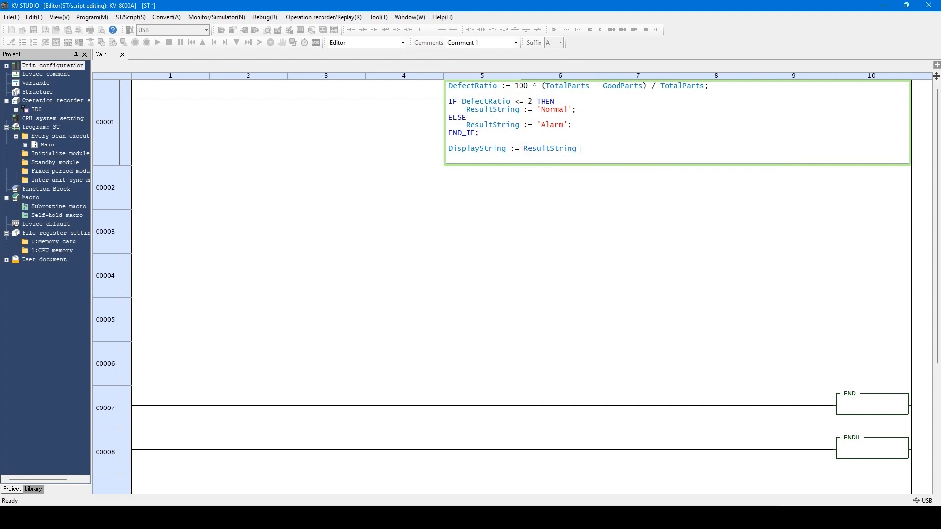
{"action": "type", "text": "+"}
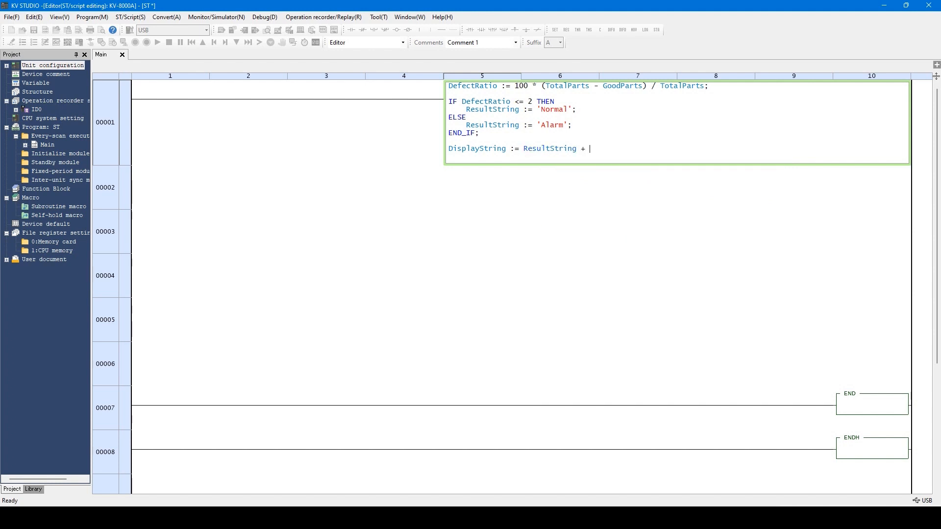
{"action": "type", "text": "':' + STR(DefectRatio"}
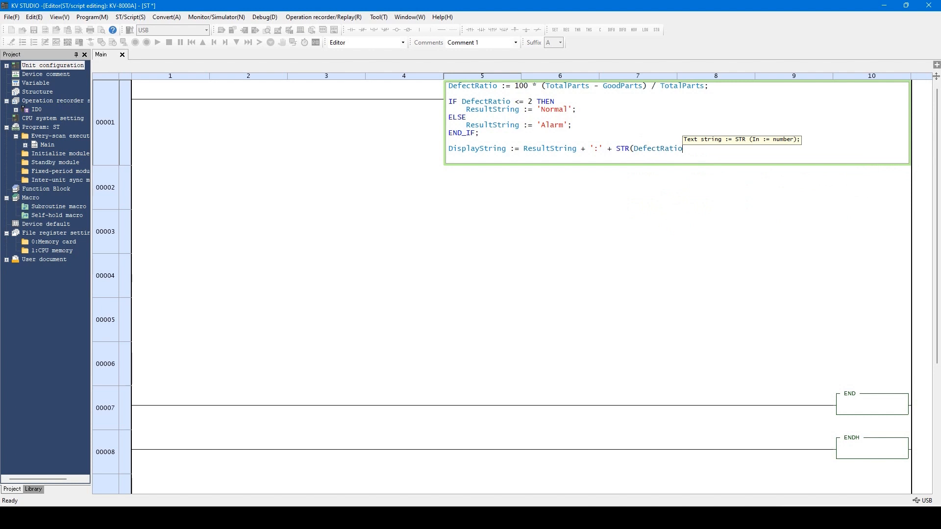
{"action": "type", "text": ")"}
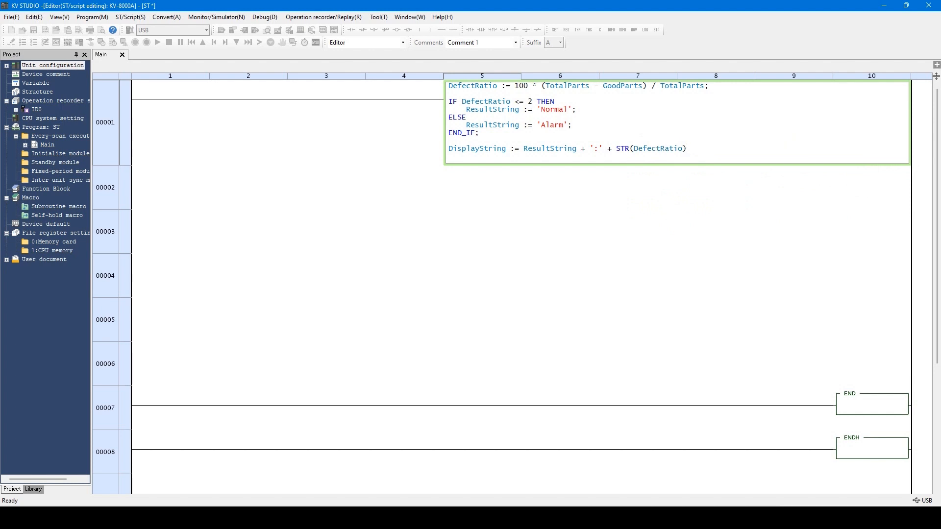
{"action": "type", "text": ";"}
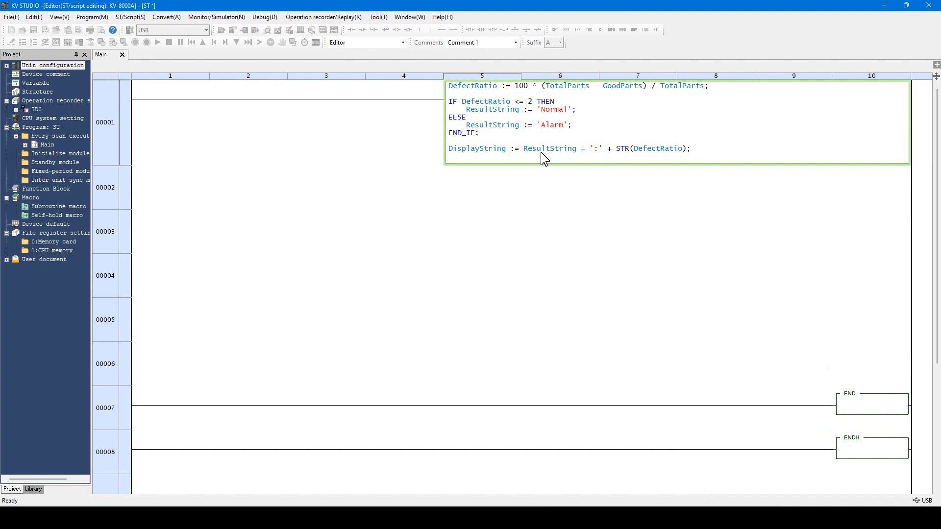
{"action": "mouse_move", "coordinate": [573, 163]}
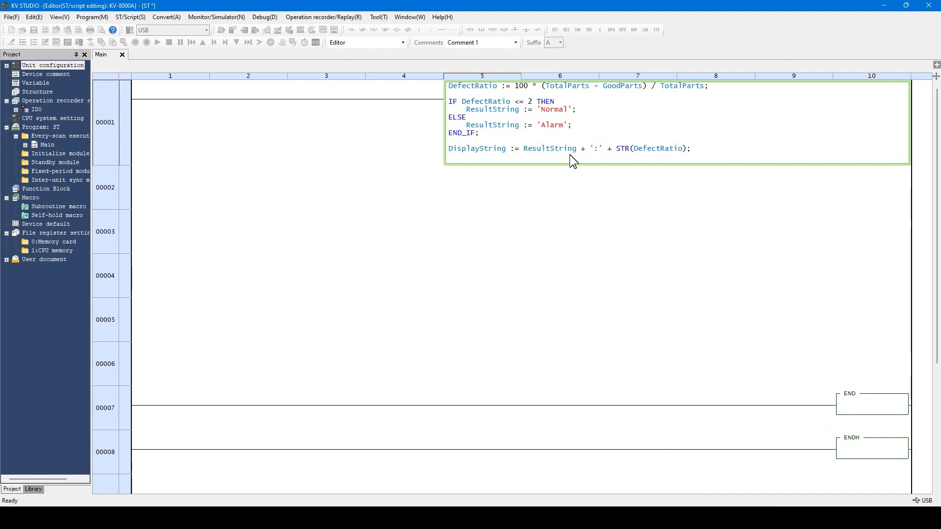
{"action": "mouse_move", "coordinate": [637, 157]}
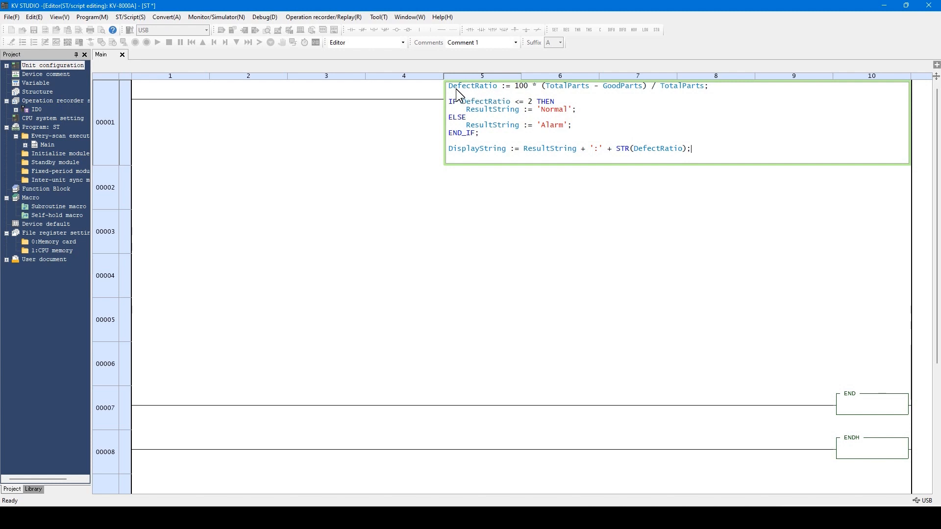
{"action": "mouse_move", "coordinate": [635, 143]}
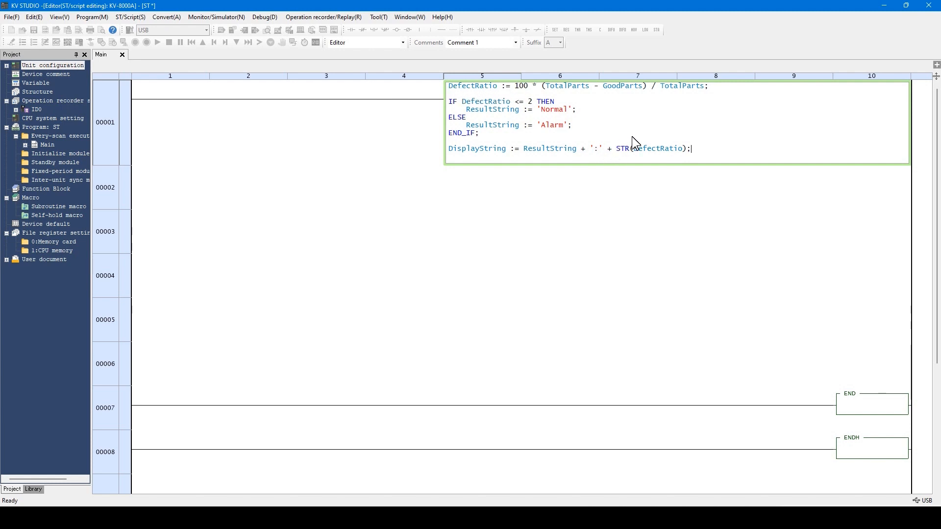
{"action": "mouse_move", "coordinate": [621, 158]}
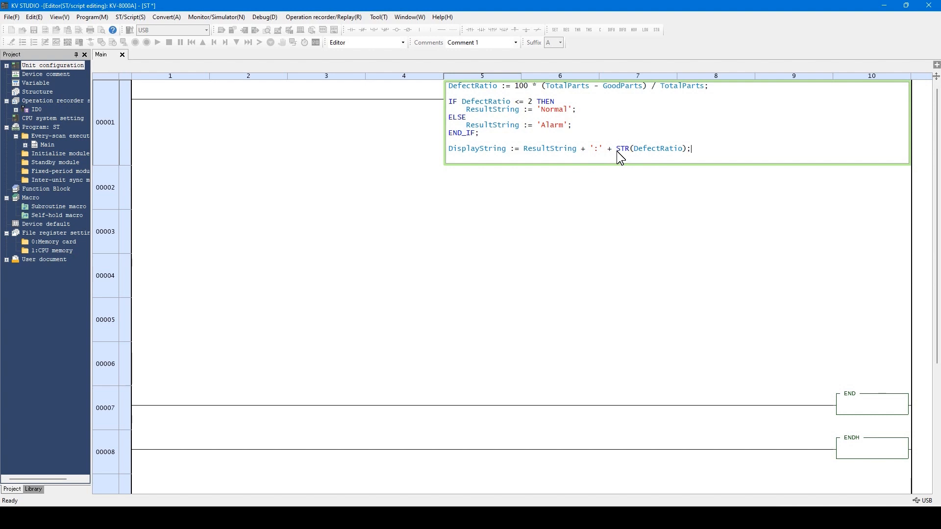
{"action": "mouse_move", "coordinate": [635, 158]}
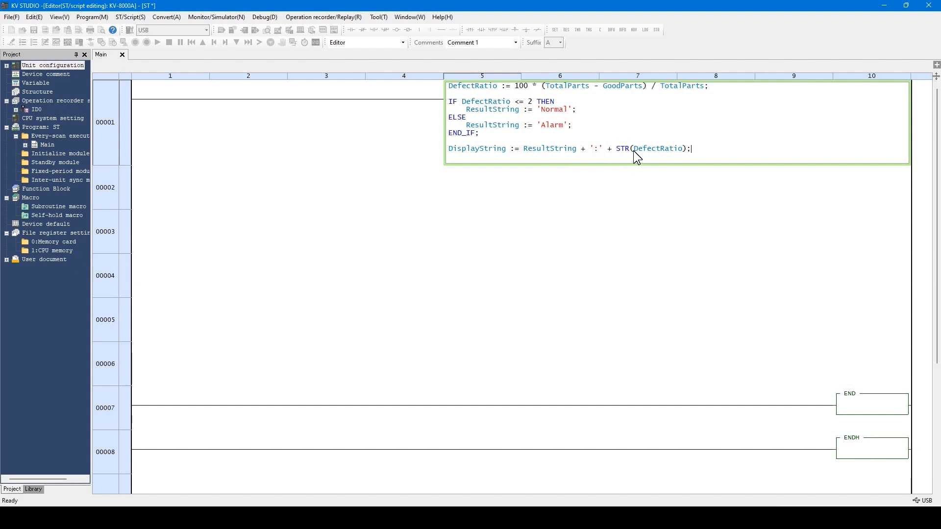
{"action": "mouse_move", "coordinate": [642, 170]}
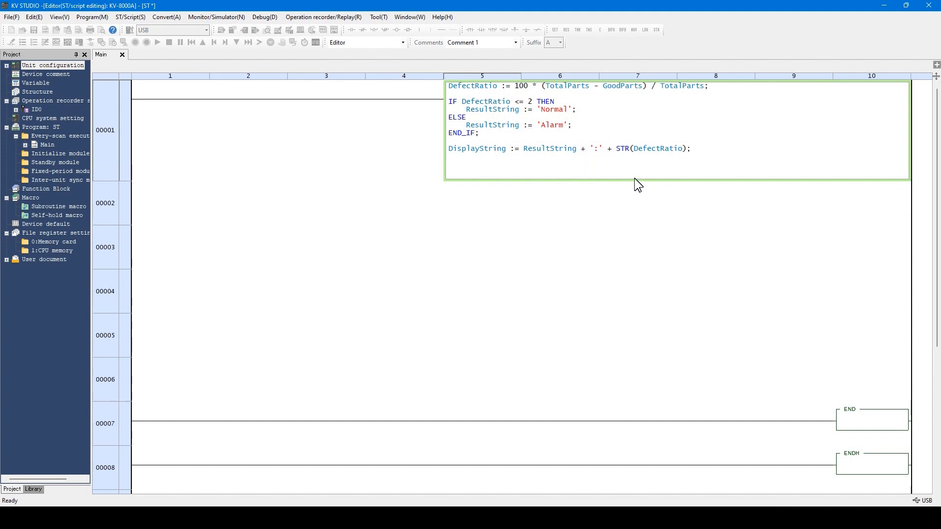
Type FOR idx := 0 TO 100 BY 2 DO with a matching END_FOR;
{"action": "type", "text": "FOR idx :="}
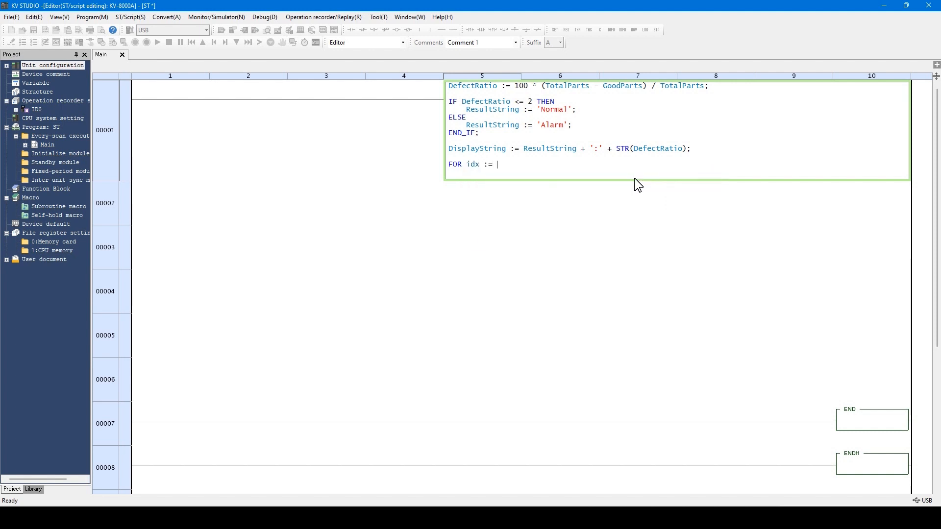
{"action": "type", "text": "0 TO"}
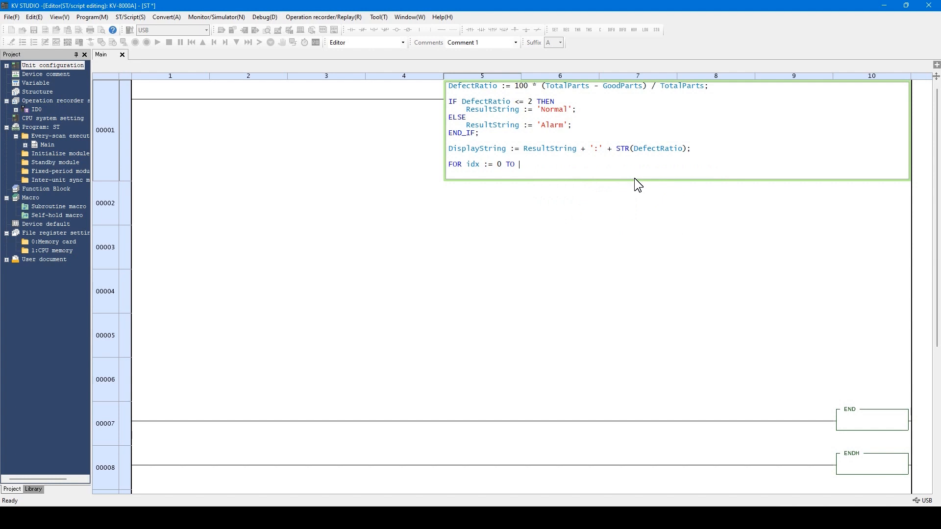
{"action": "type", "text": "100 BY"}
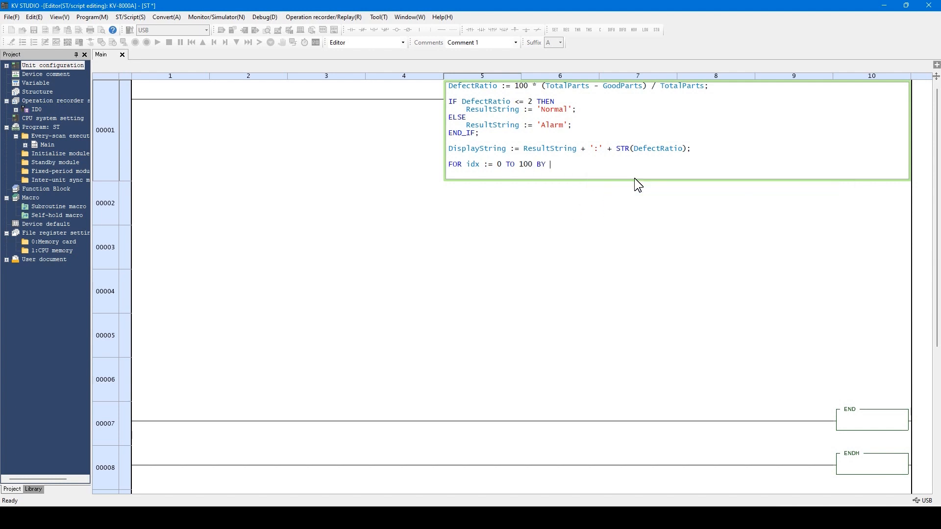
{"action": "type", "text": "2 DO"}
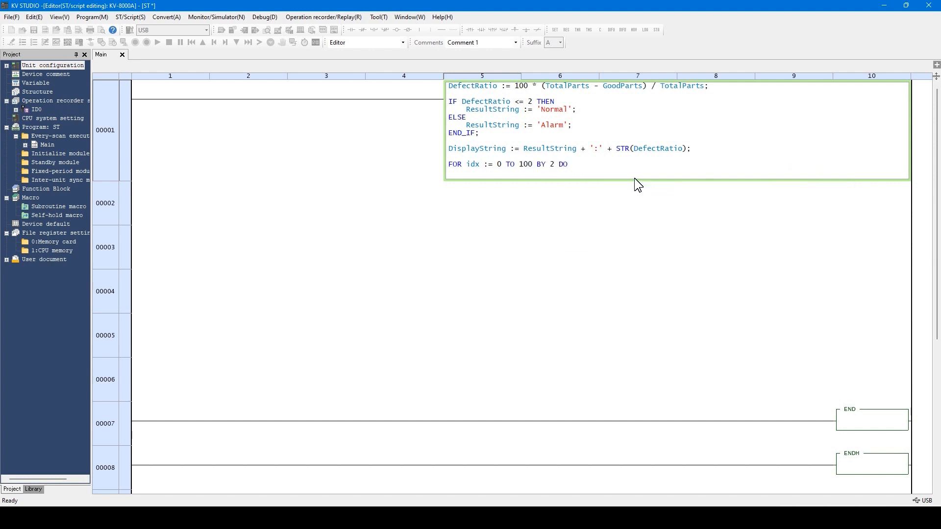
{"action": "type", "text": "END"}
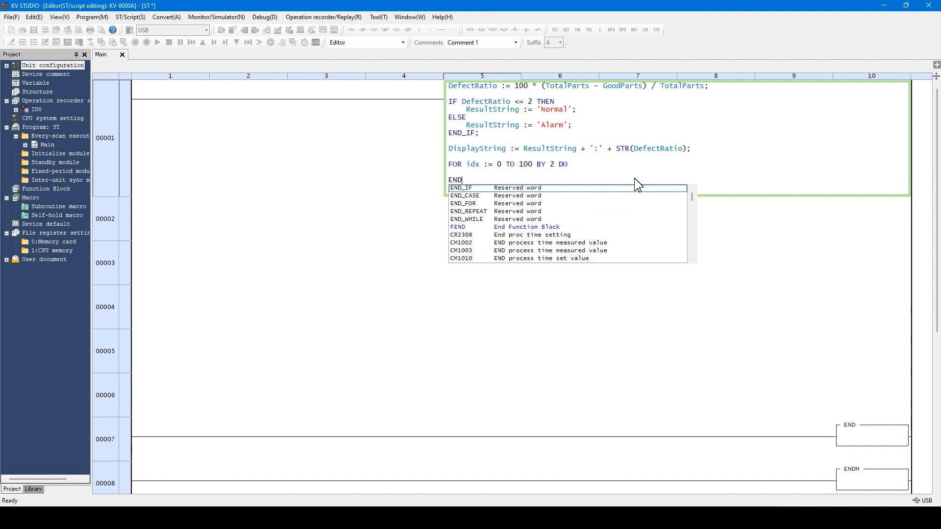
{"action": "type", "text": "_FOR;"}
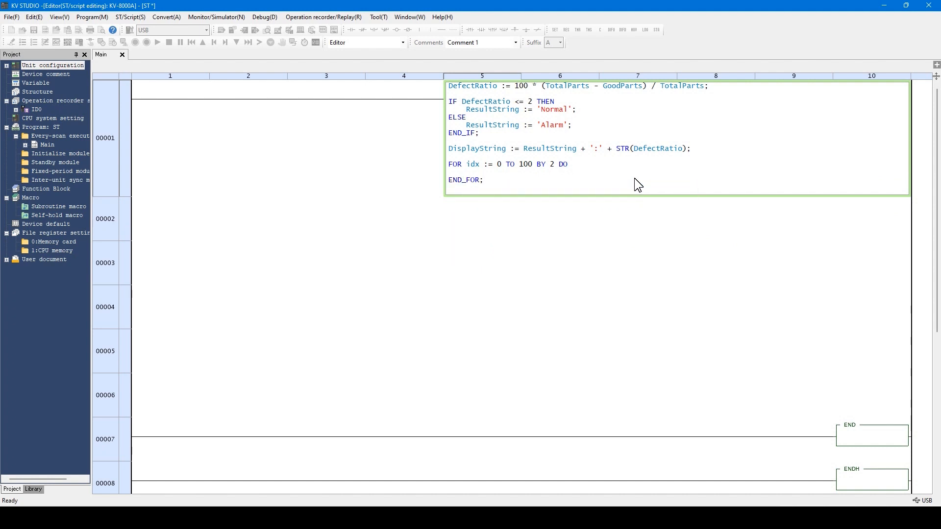
{"action": "mouse_move", "coordinate": [523, 184]}
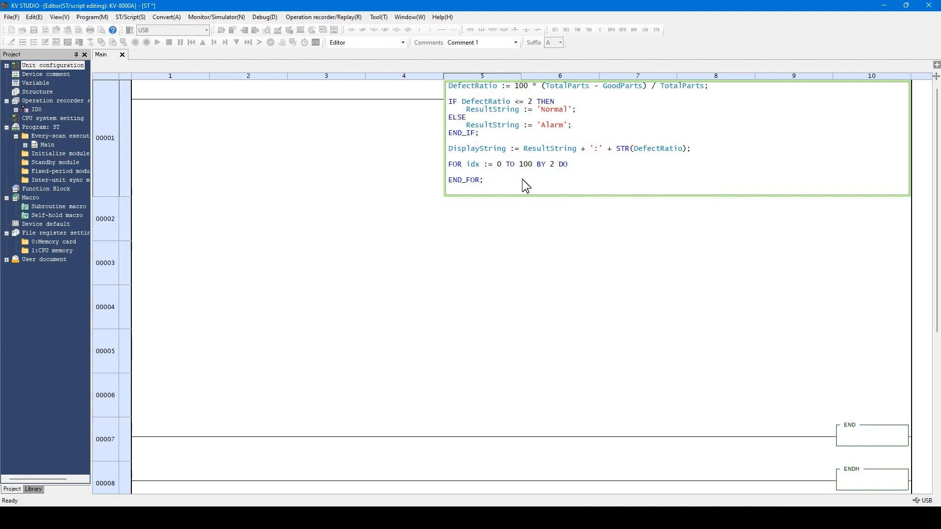
{"action": "mouse_move", "coordinate": [477, 171]}
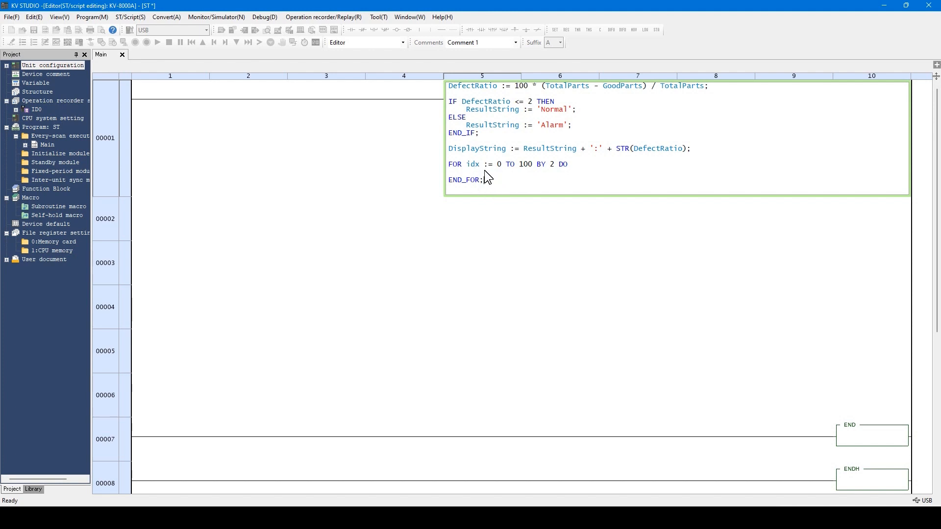
{"action": "mouse_move", "coordinate": [522, 174]}
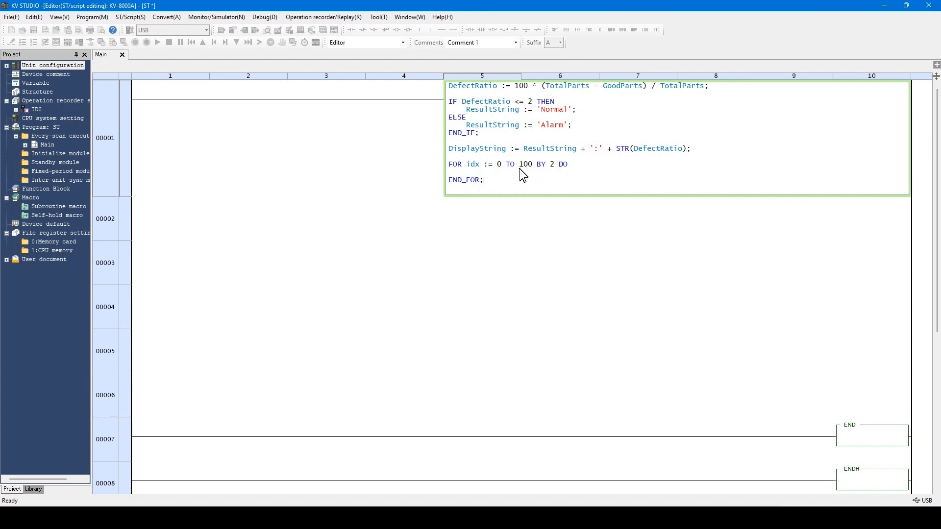
{"action": "mouse_move", "coordinate": [498, 186]}
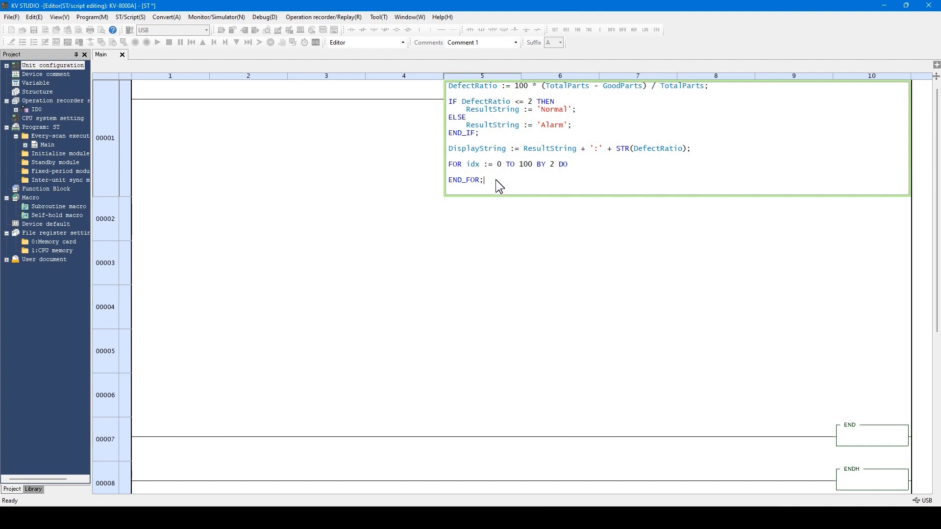
{"action": "mouse_move", "coordinate": [501, 191]}
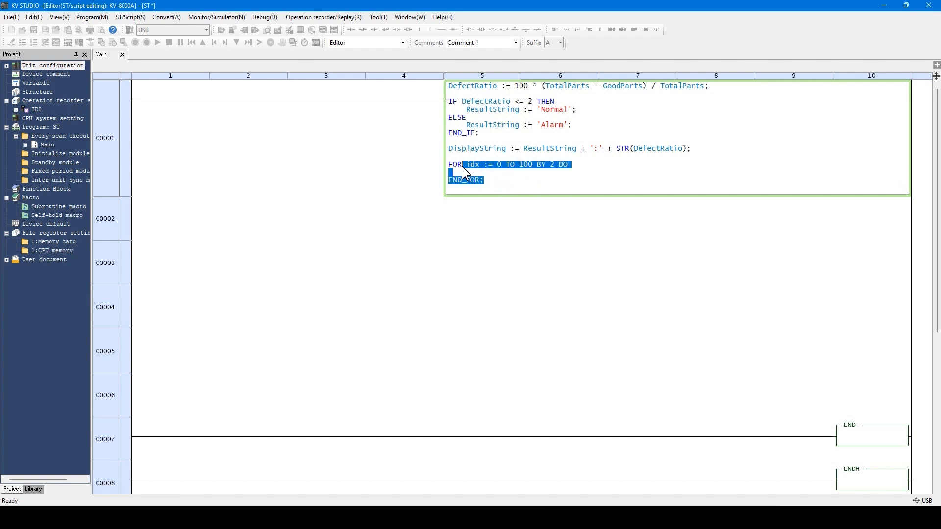
Delete the selected FOR idx loop and END_FOR lines
{"action": "key", "text": "Delete"}
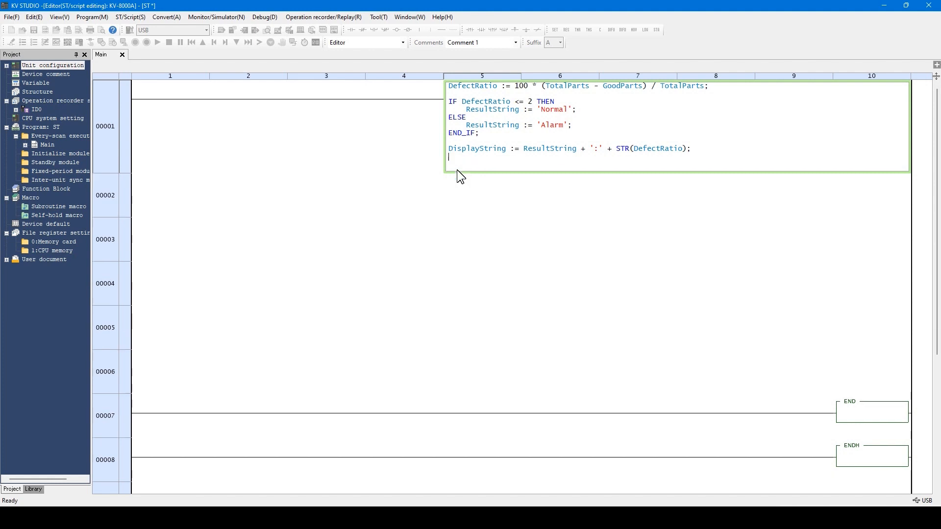
{"action": "mouse_move", "coordinate": [526, 263]}
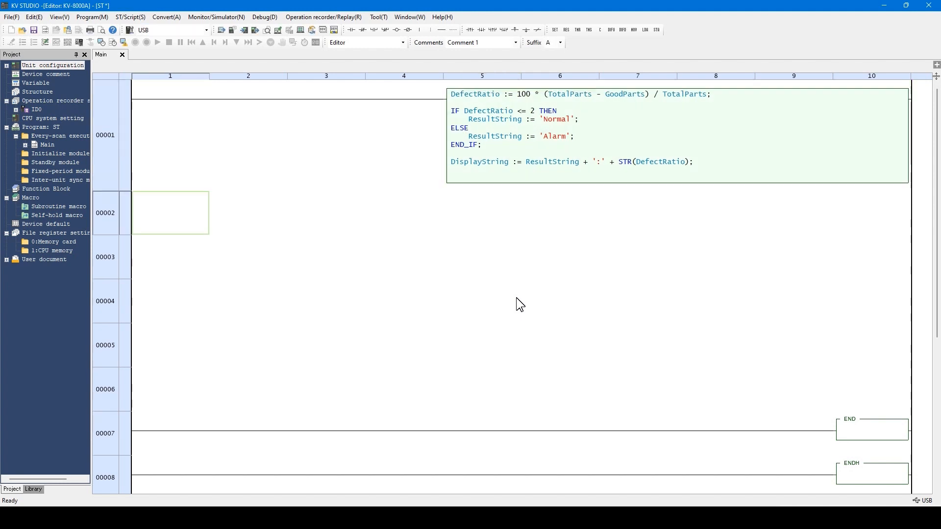
{"action": "mouse_move", "coordinate": [498, 318]}
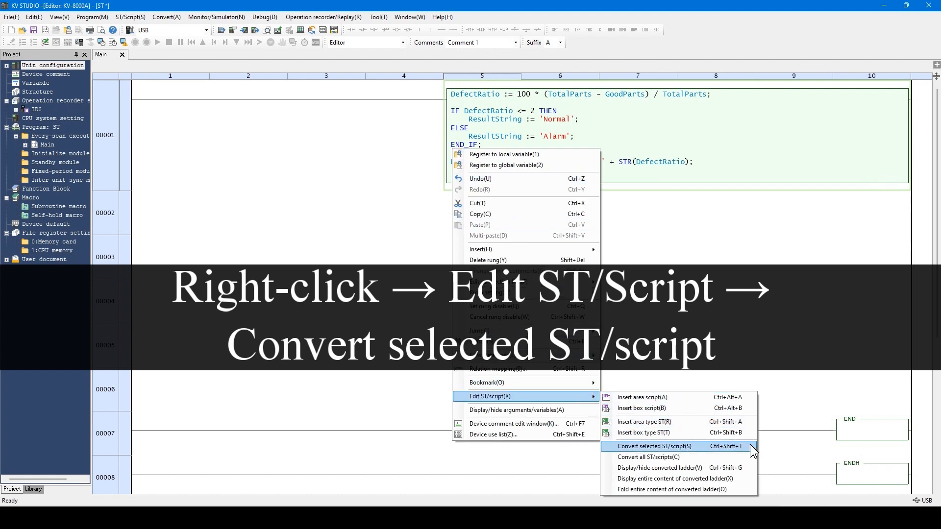
{"action": "mouse_move", "coordinate": [719, 458]}
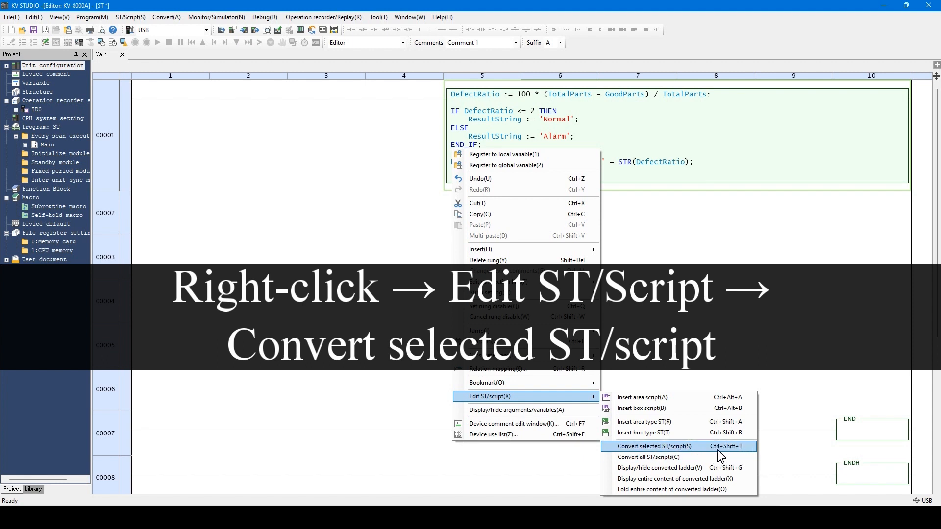
{"action": "mouse_move", "coordinate": [752, 454]}
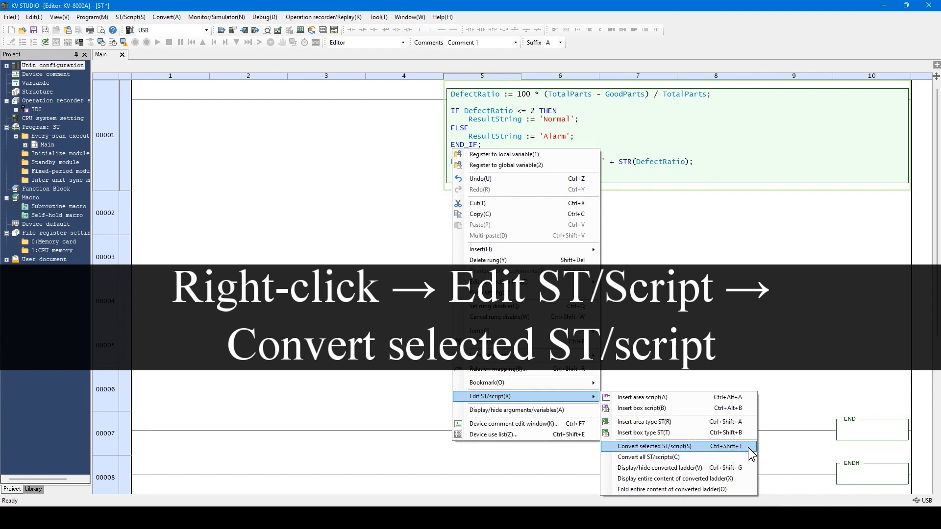
Convert the box ST script to ladder with Convert selected ST/script
{"action": "left_click", "coordinate": [651, 446]}
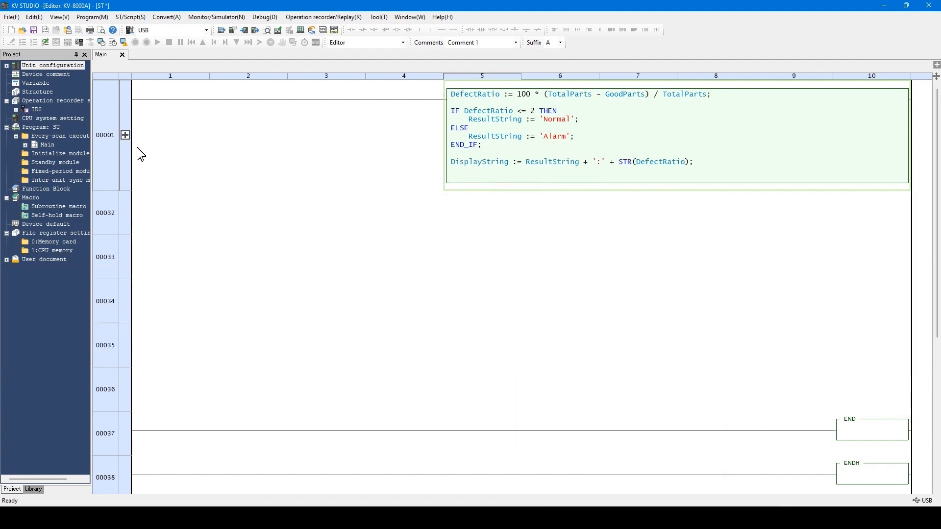
{"action": "mouse_move", "coordinate": [139, 143]}
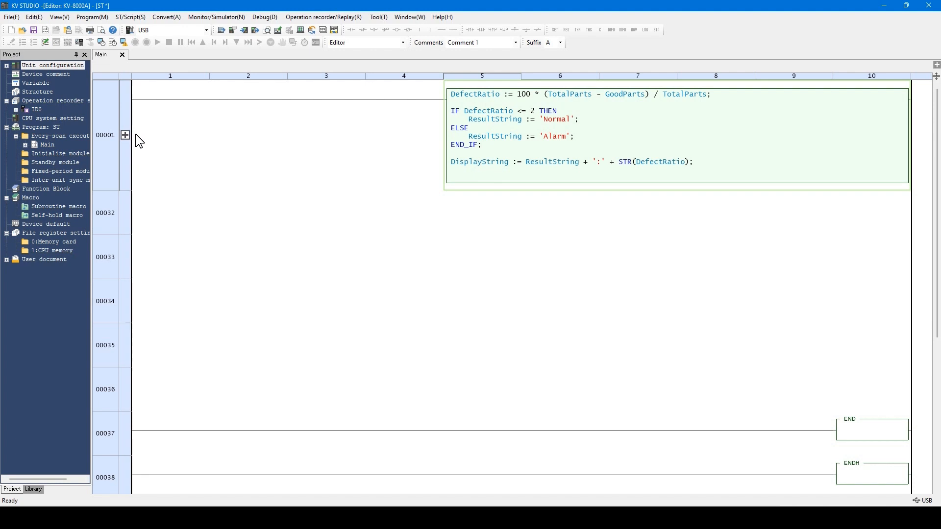
{"action": "mouse_move", "coordinate": [551, 182]}
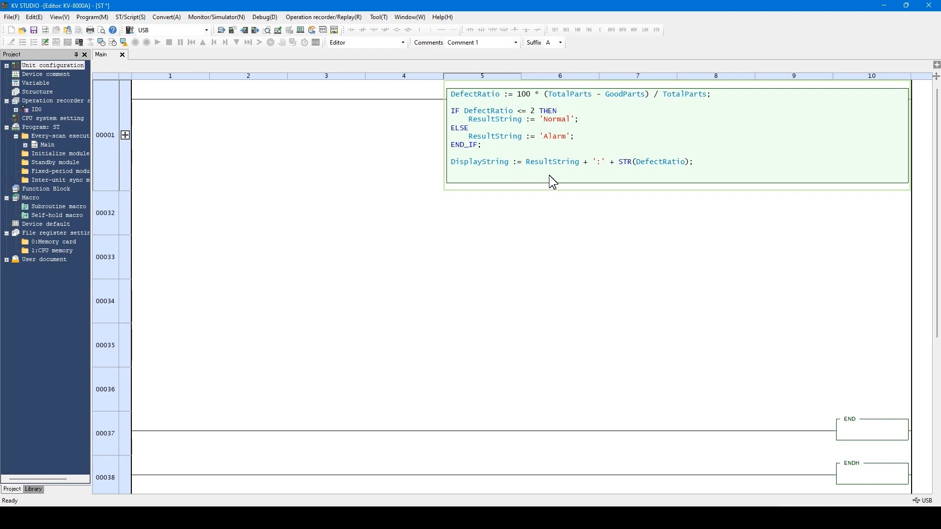
{"action": "mouse_move", "coordinate": [257, 457]}
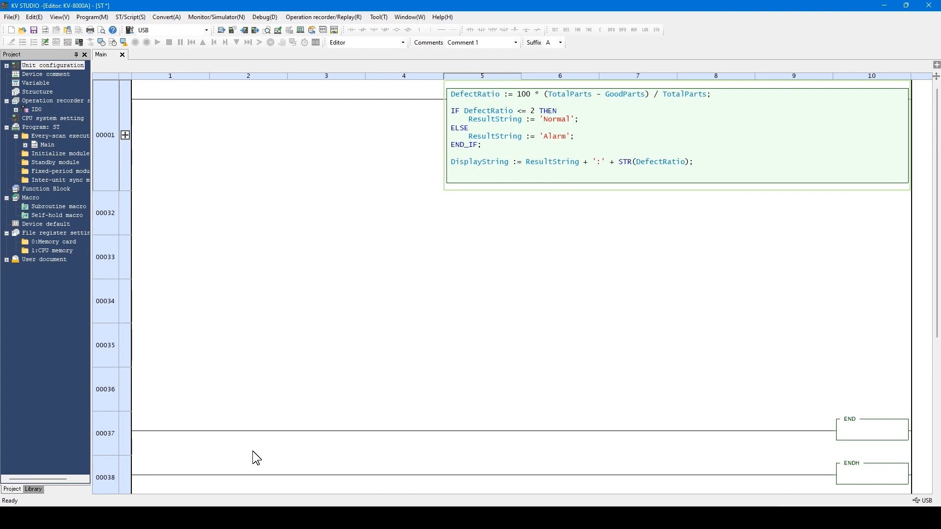
{"action": "mouse_move", "coordinate": [198, 442]}
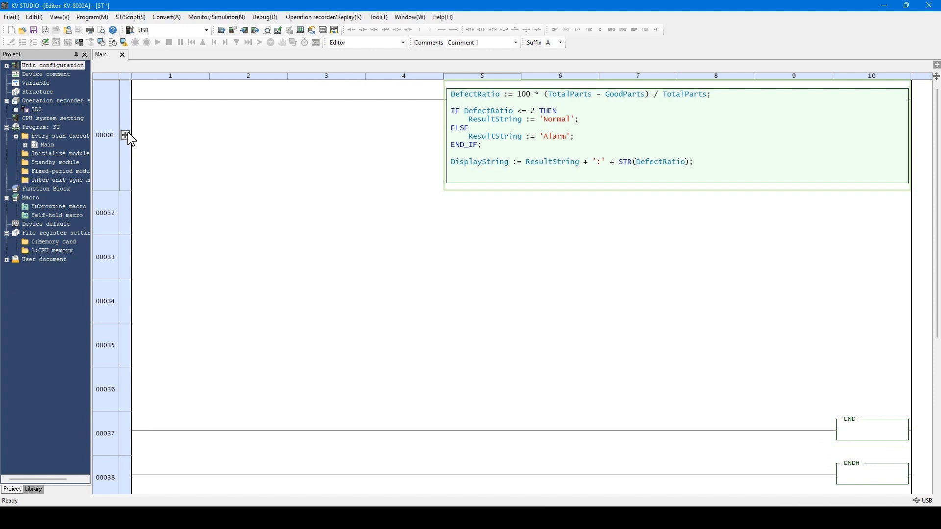
{"action": "left_click", "coordinate": [125, 135]}
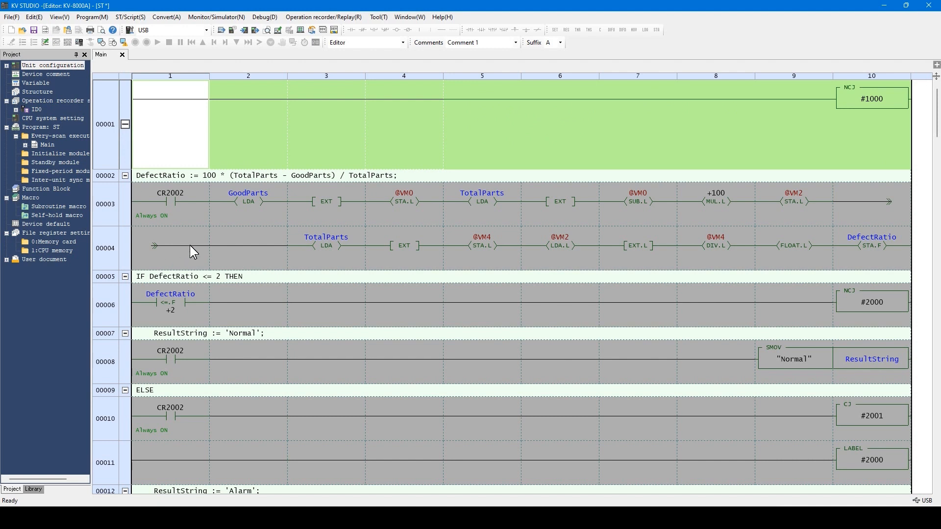
{"action": "mouse_move", "coordinate": [372, 359]}
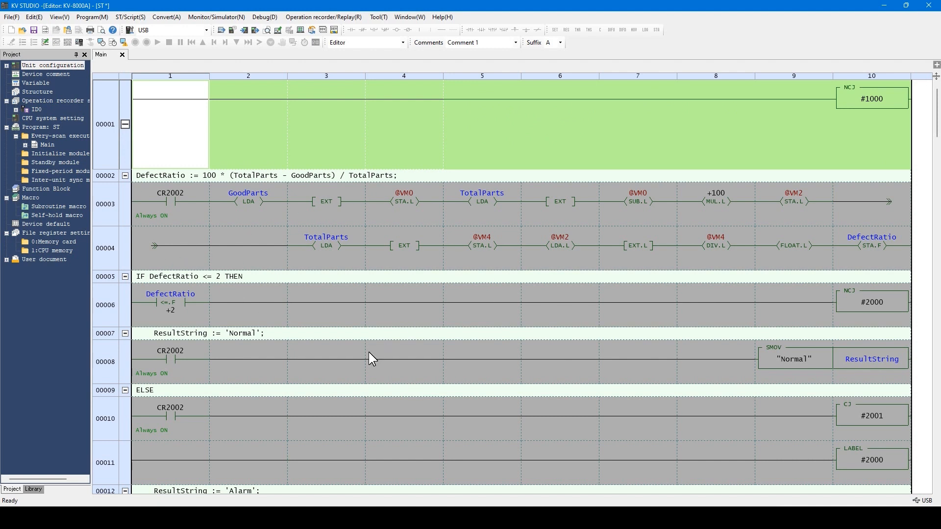
{"action": "mouse_move", "coordinate": [323, 310]}
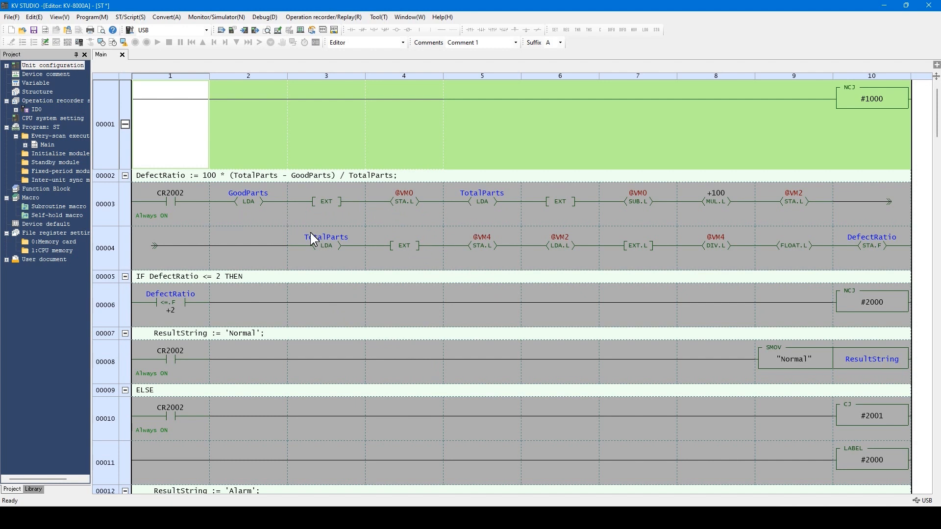
{"action": "left_click", "coordinate": [125, 124]}
{"action": "type", "text": "XIC"}
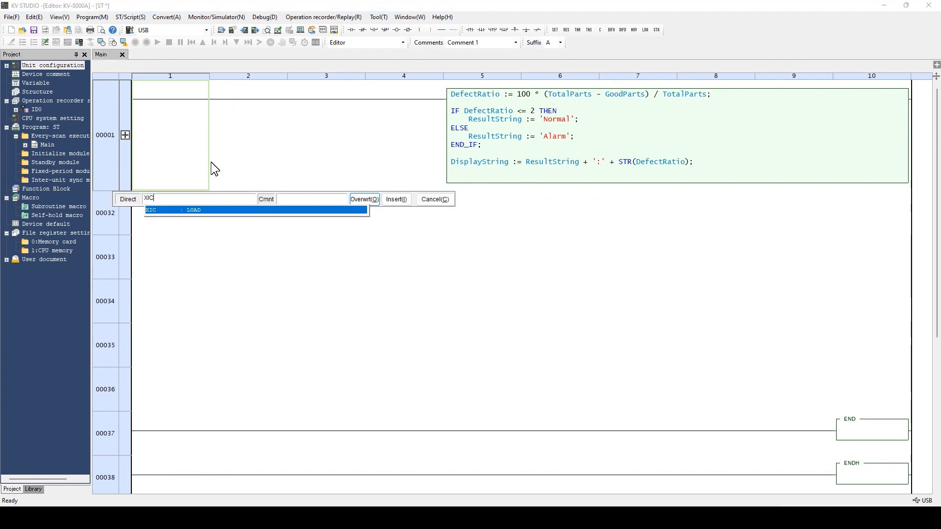
Enter an XIC Execution contact at column 1 of rung 00001
{"action": "type", "text": "Execution"}
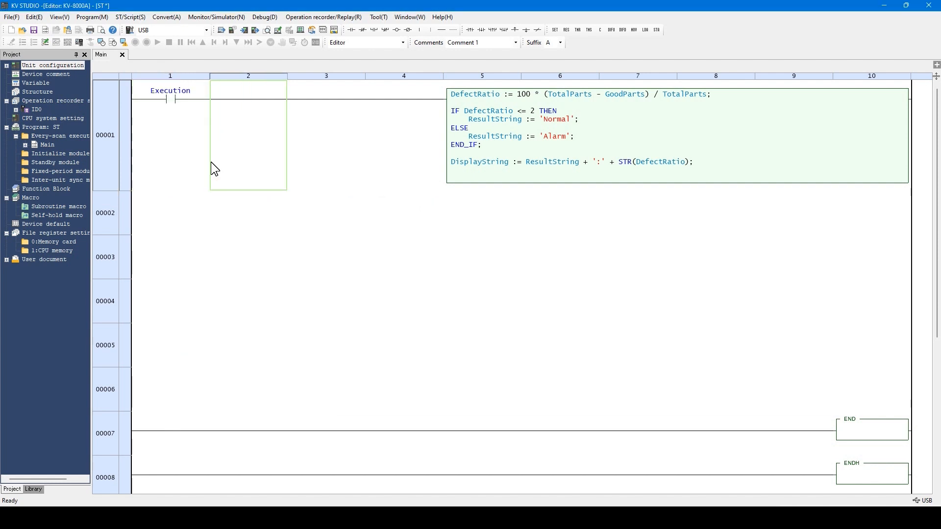
{"action": "mouse_move", "coordinate": [464, 324]}
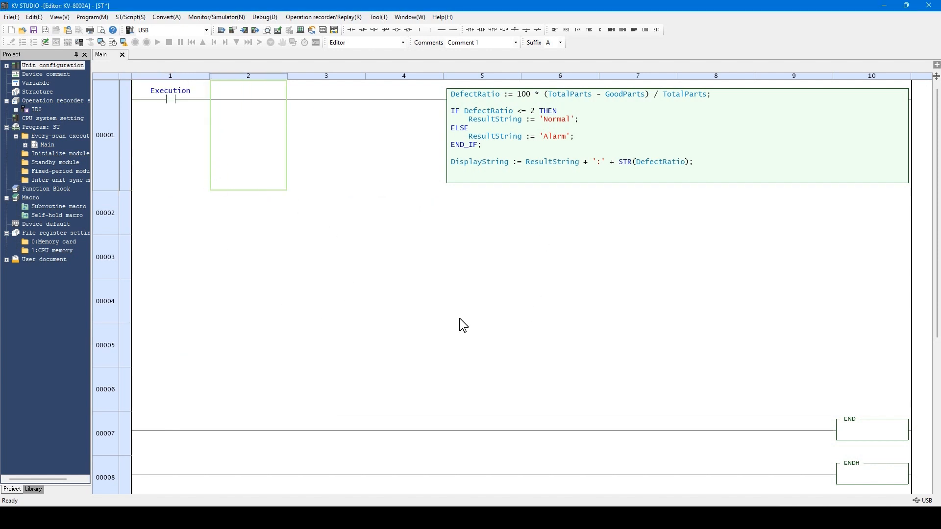
Transfer the program to the running PLC, allow overwrite, and switch to Monitor mode
{"action": "left_click", "coordinate": [217, 16]}
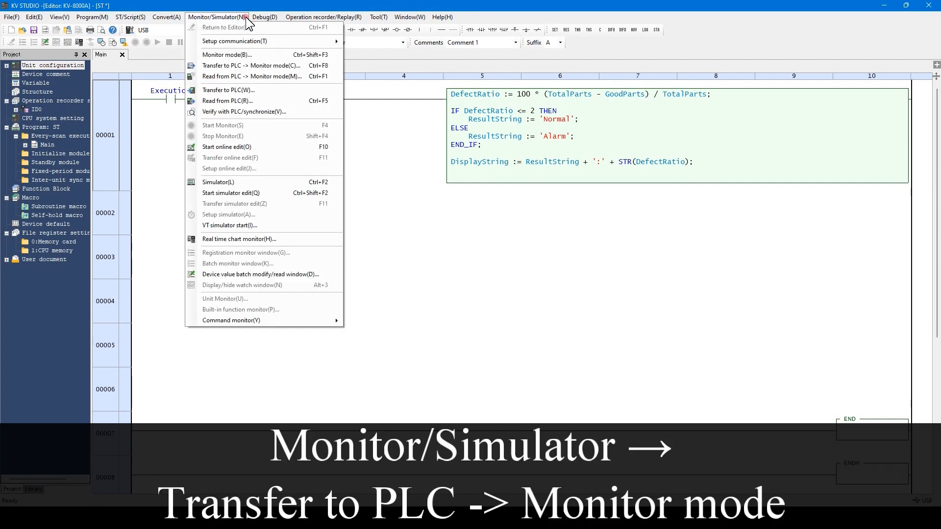
{"action": "left_click", "coordinate": [251, 65]}
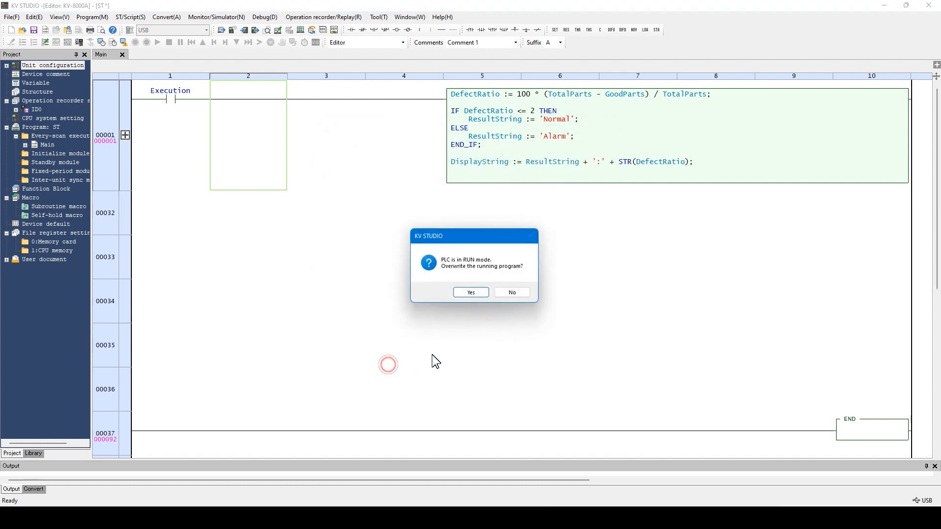
{"action": "left_click", "coordinate": [471, 292]}
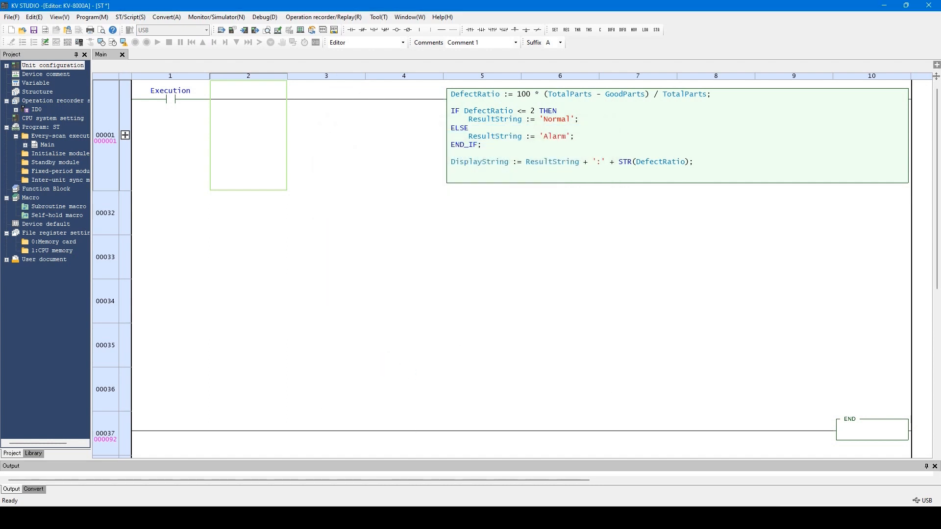
{"action": "left_click", "coordinate": [157, 42]}
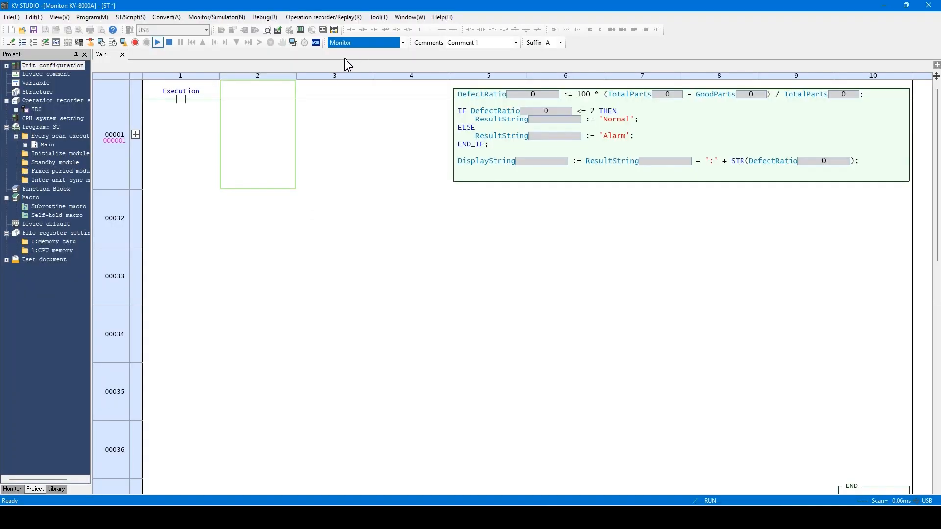
{"action": "mouse_move", "coordinate": [520, 179]}
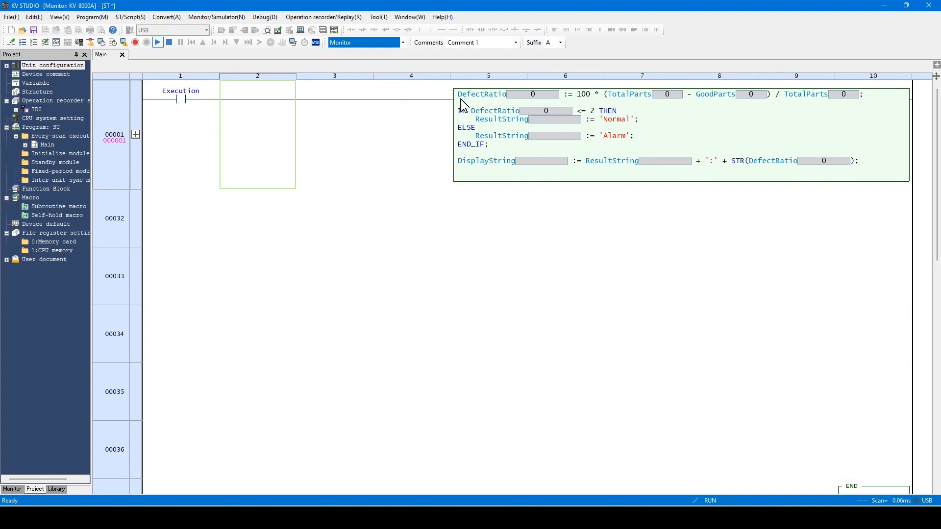
{"action": "mouse_move", "coordinate": [501, 110]}
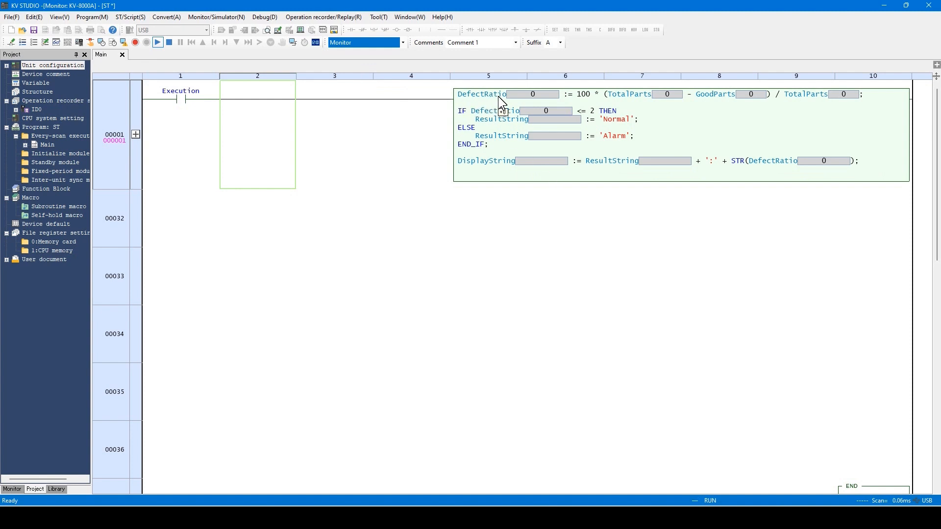
{"action": "mouse_move", "coordinate": [551, 109]}
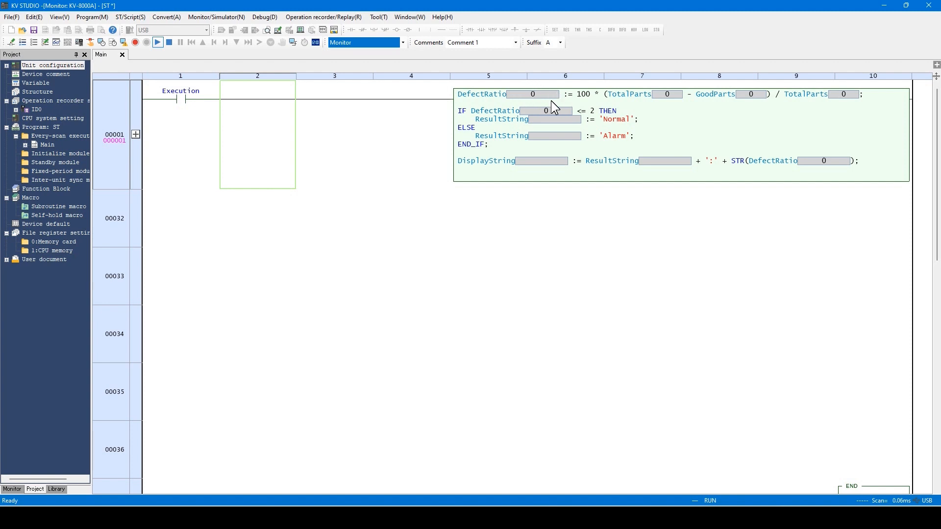
{"action": "mouse_move", "coordinate": [483, 264]}
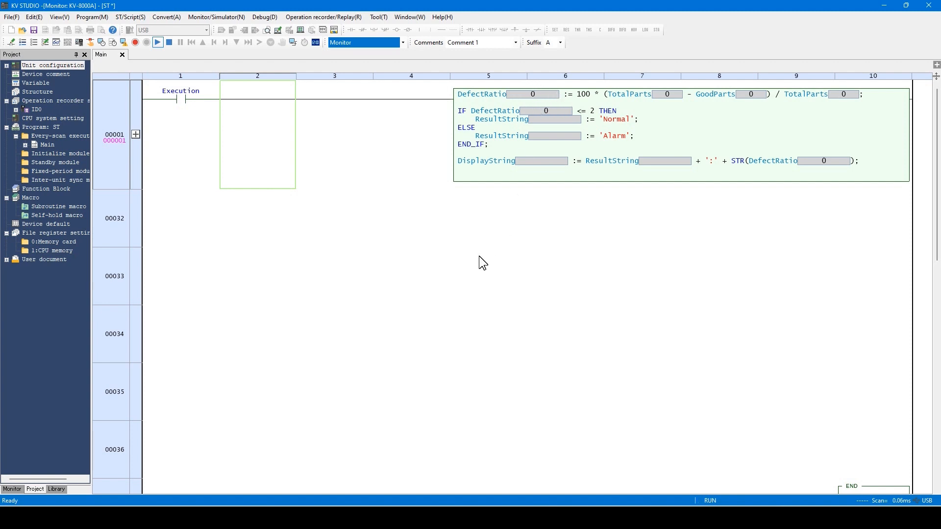
{"action": "mouse_move", "coordinate": [522, 99]}
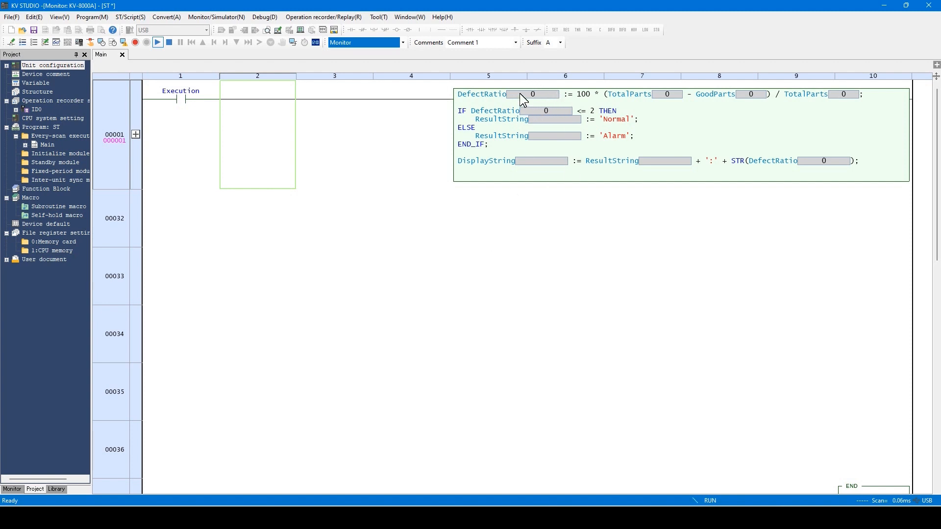
{"action": "mouse_move", "coordinate": [545, 107]}
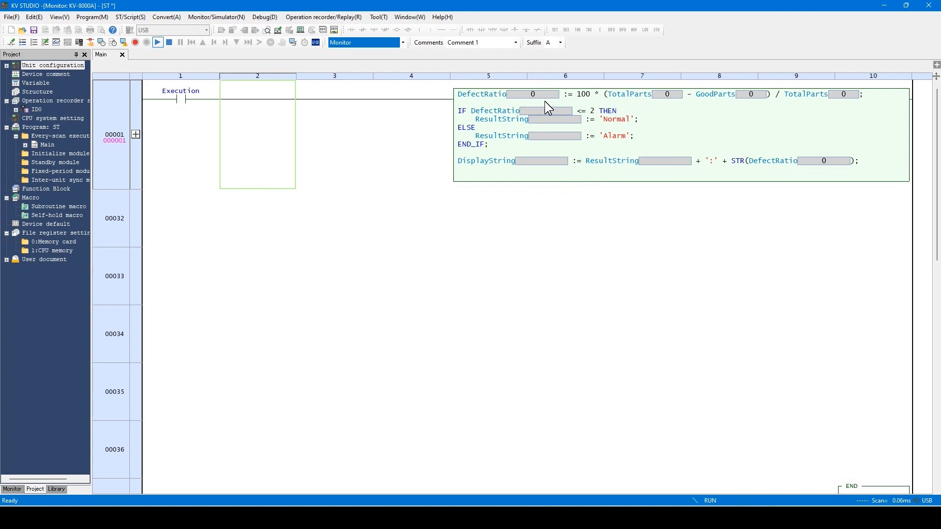
{"action": "mouse_move", "coordinate": [399, 137]}
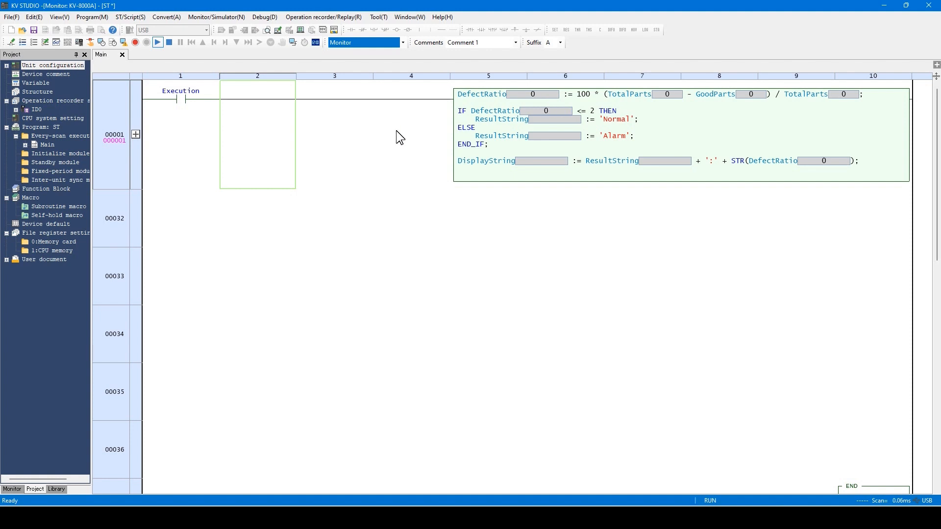
{"action": "mouse_move", "coordinate": [461, 110]}
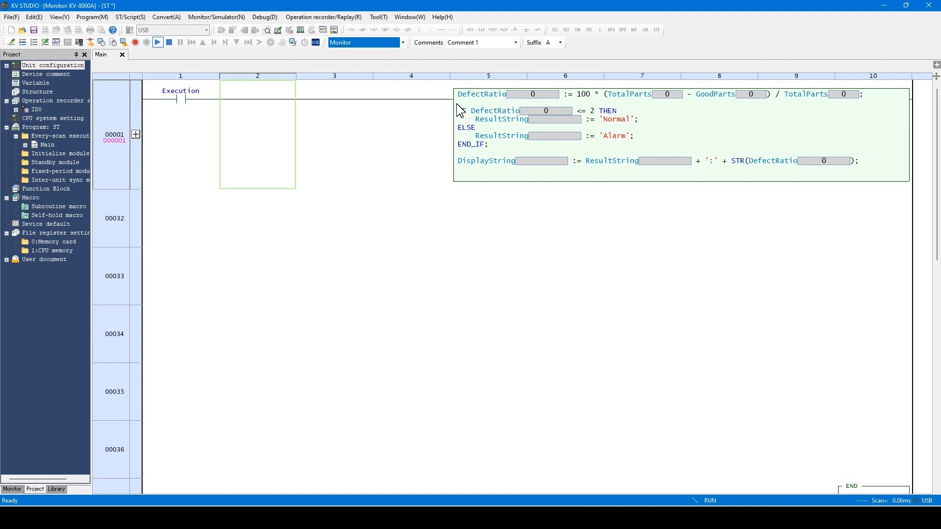
Show the watch window listing DefectRatio, TotalParts, GoodParts, ResultString, DisplayString and Execution values
{"action": "right_click", "coordinate": [460, 110]}
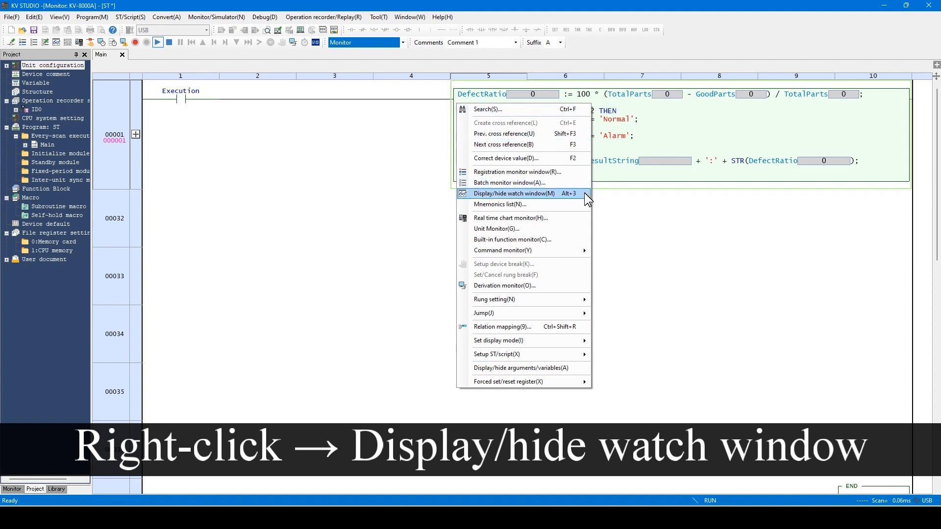
{"action": "left_click", "coordinate": [513, 193]}
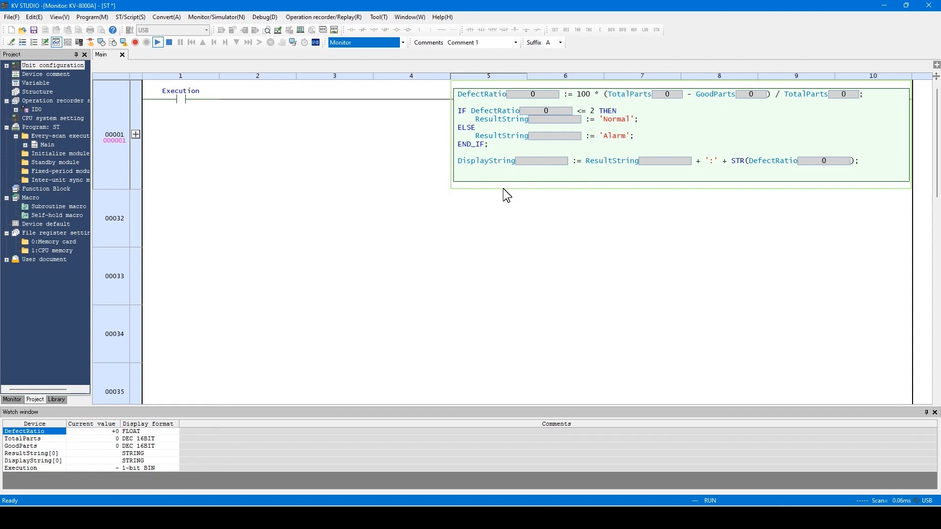
{"action": "mouse_move", "coordinate": [98, 489]}
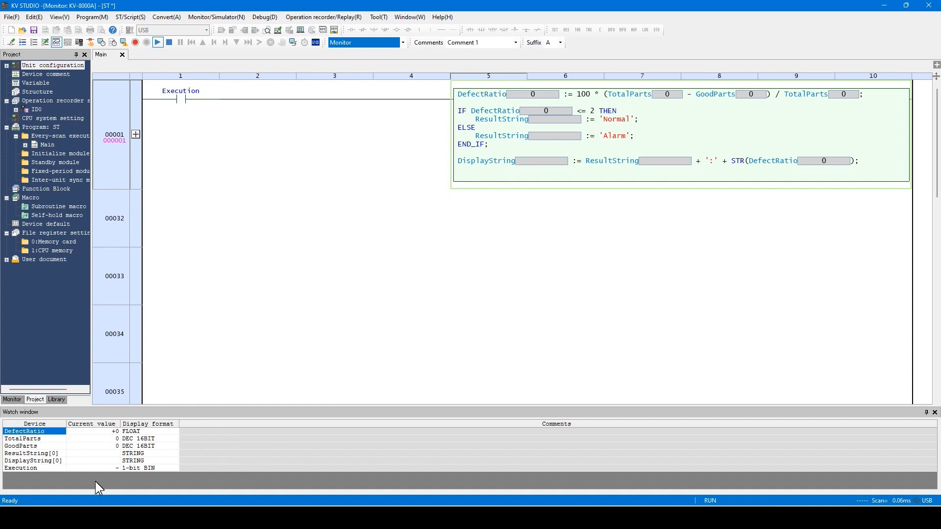
{"action": "mouse_move", "coordinate": [114, 489]}
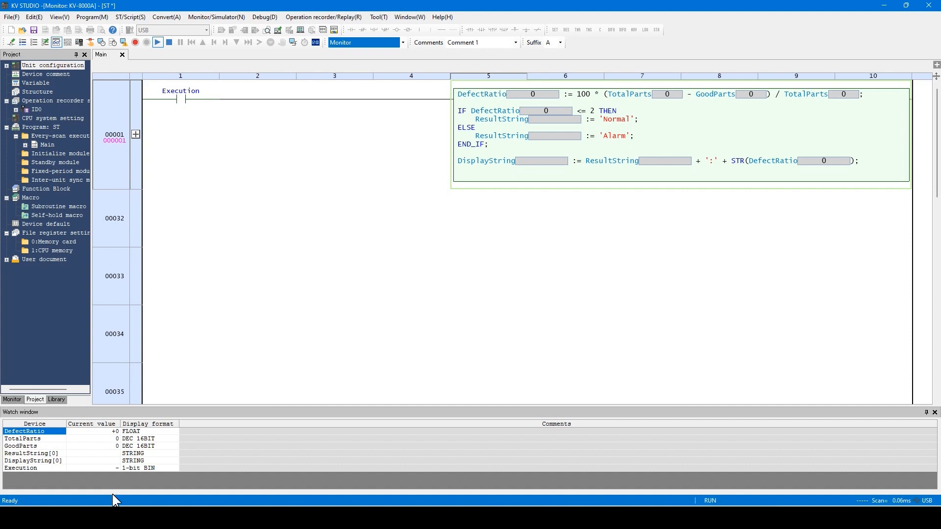
{"action": "mouse_move", "coordinate": [107, 453]}
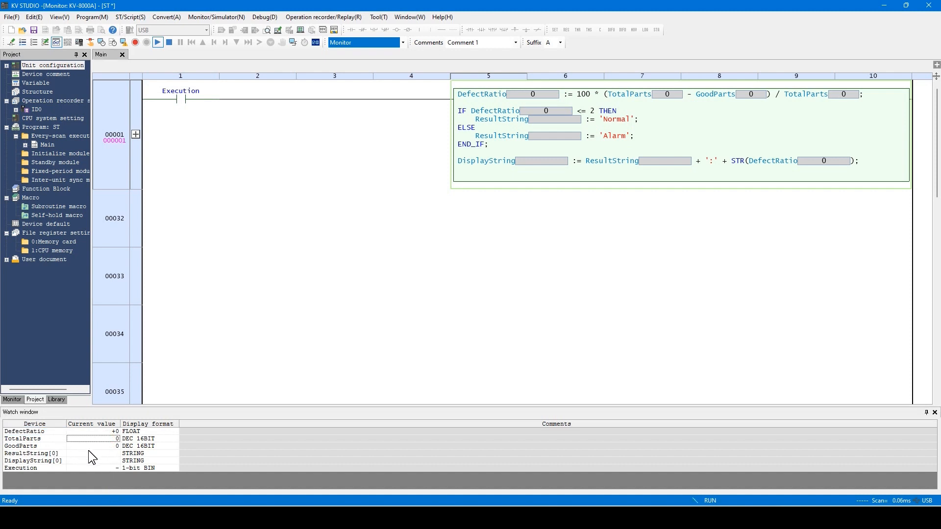
{"action": "mouse_move", "coordinate": [107, 450]}
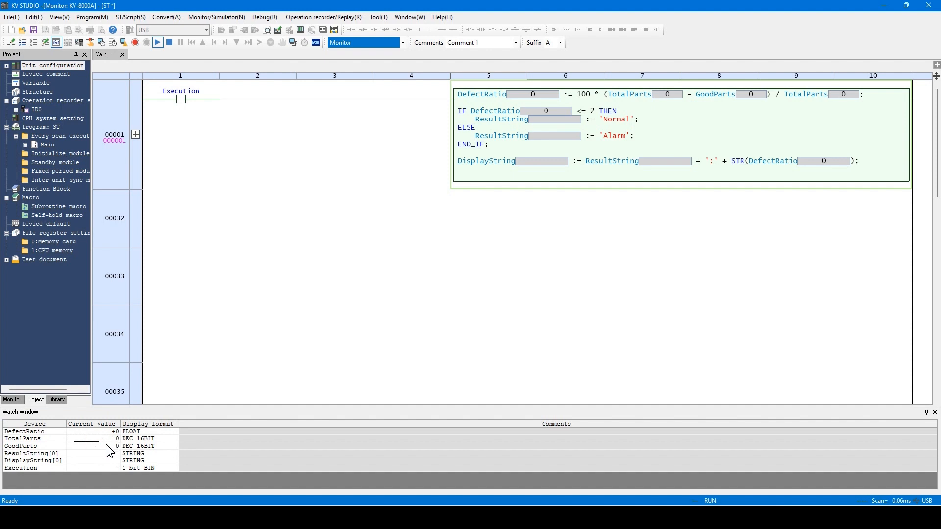
Enter 200 as TotalParts' current value in the watch window
{"action": "type", "text": "200"}
{"action": "left_click", "coordinate": [93, 445]}
{"action": "type", "text": "198"}
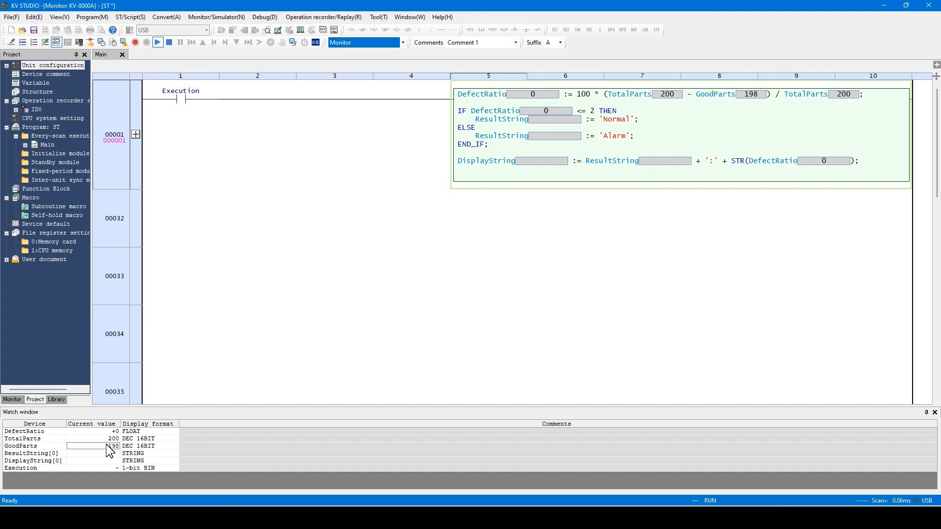
{"action": "mouse_move", "coordinate": [160, 91]}
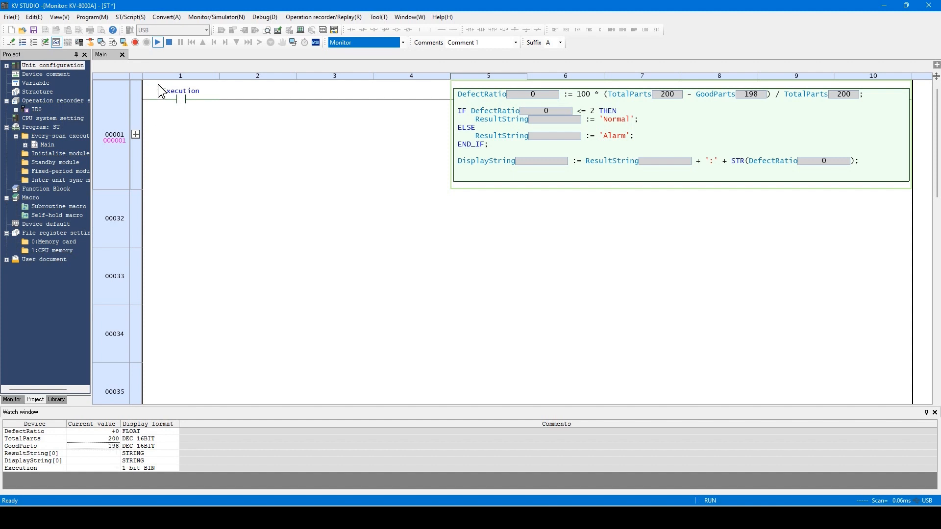
{"action": "mouse_move", "coordinate": [184, 112]}
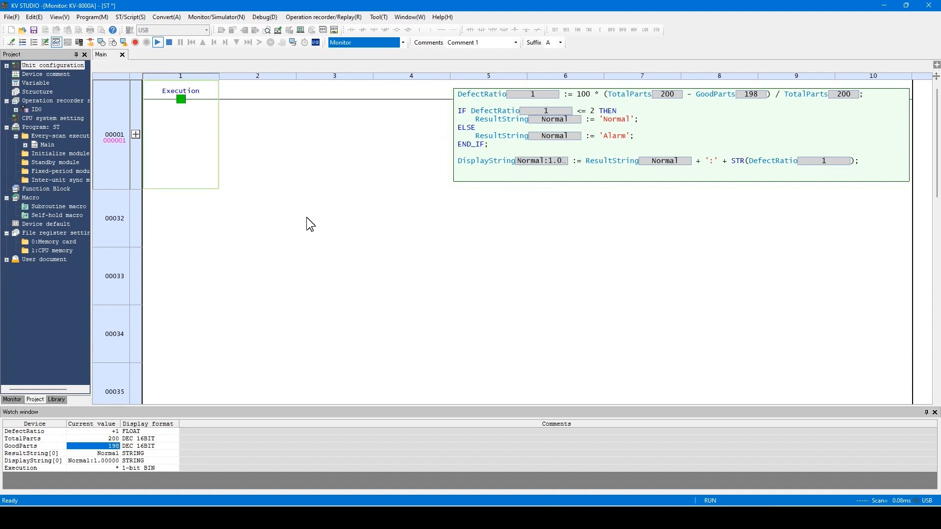
{"action": "mouse_move", "coordinate": [764, 231]}
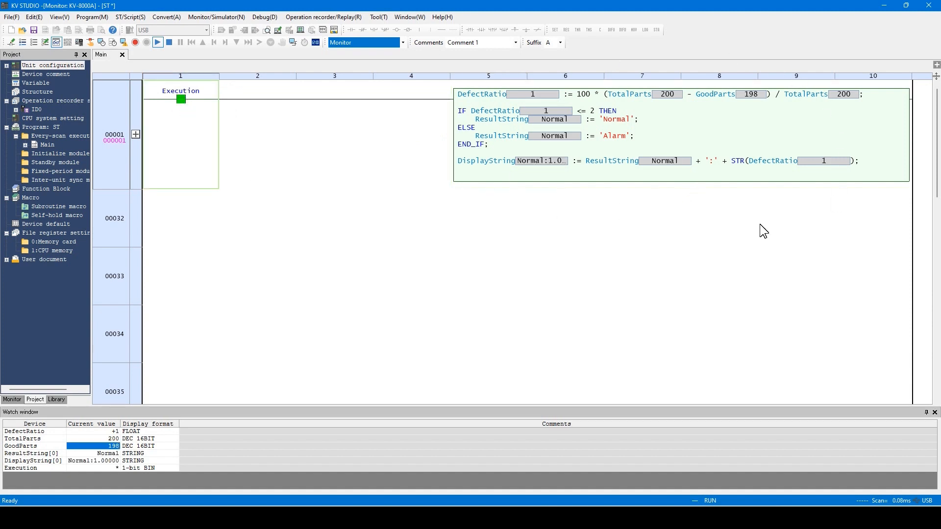
{"action": "mouse_move", "coordinate": [561, 123]}
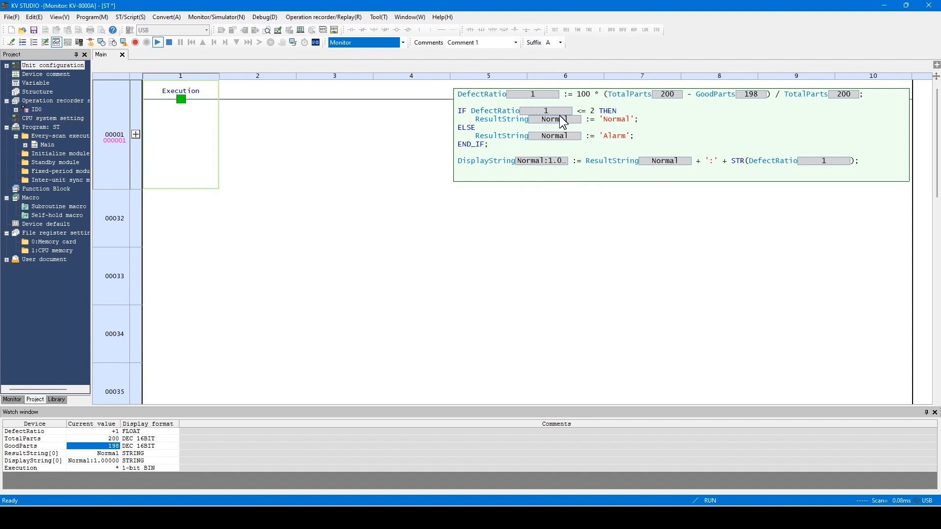
{"action": "mouse_move", "coordinate": [735, 166]}
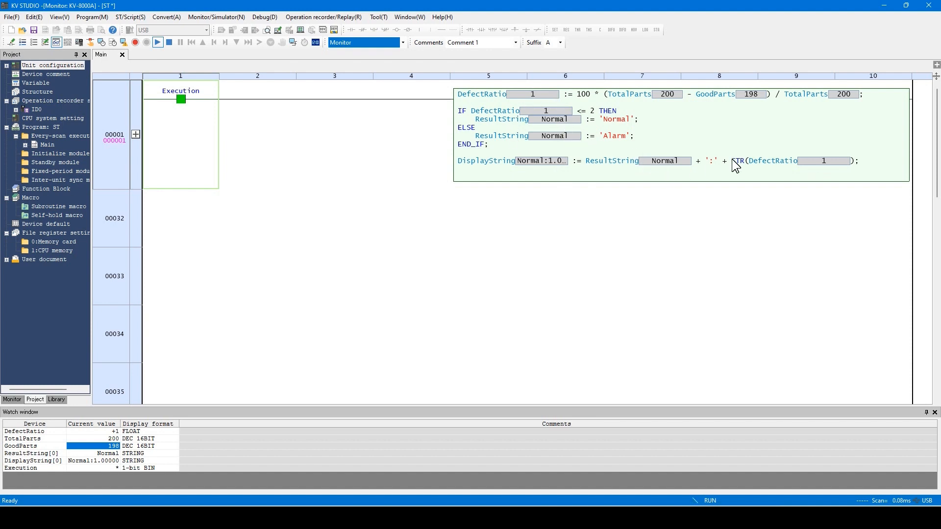